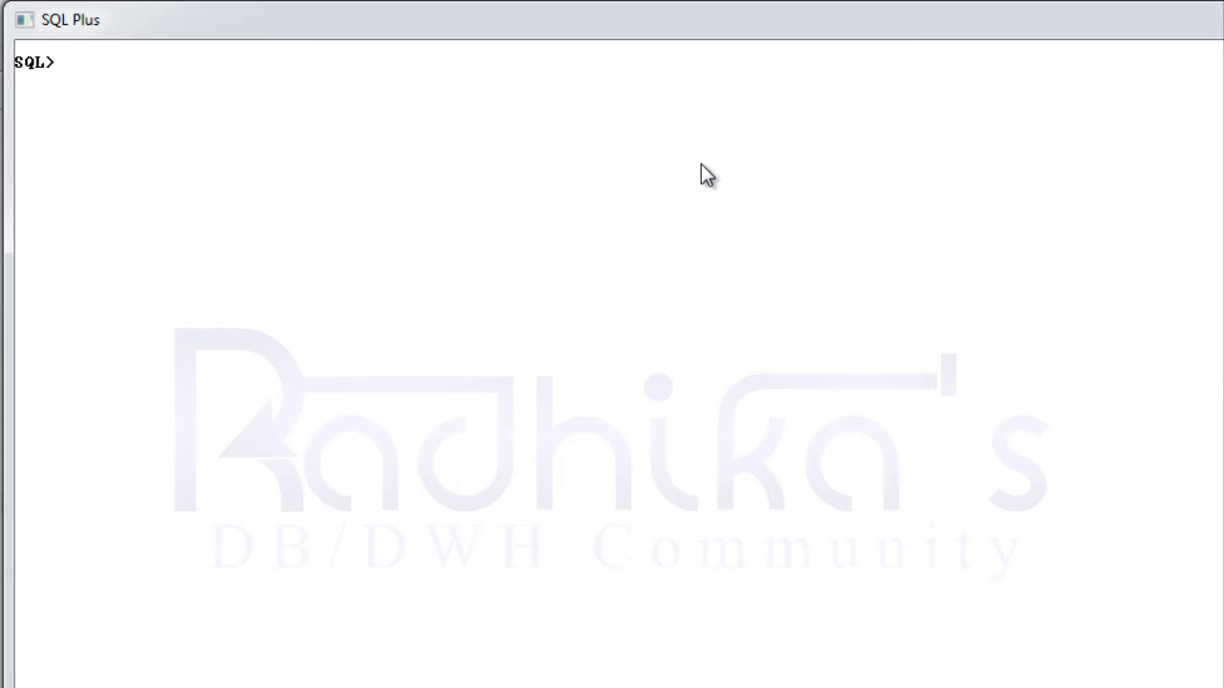
{"action": "type", "text": "select"}
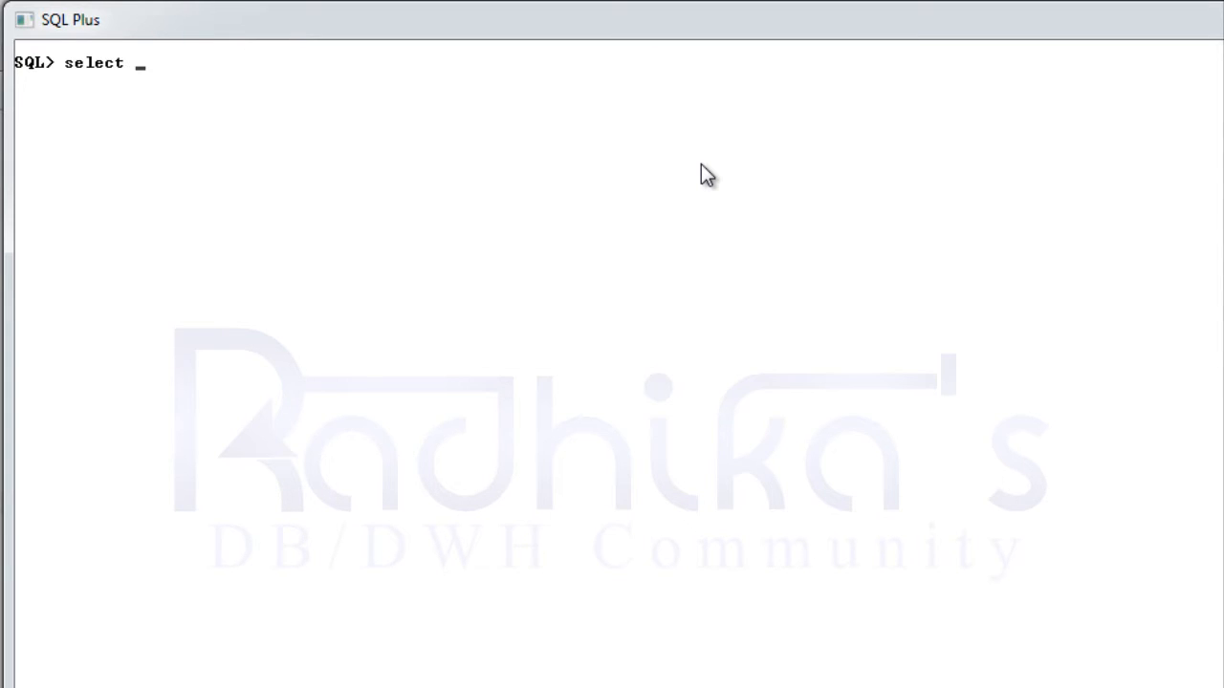
{"action": "type", "text": "* from emp;"}
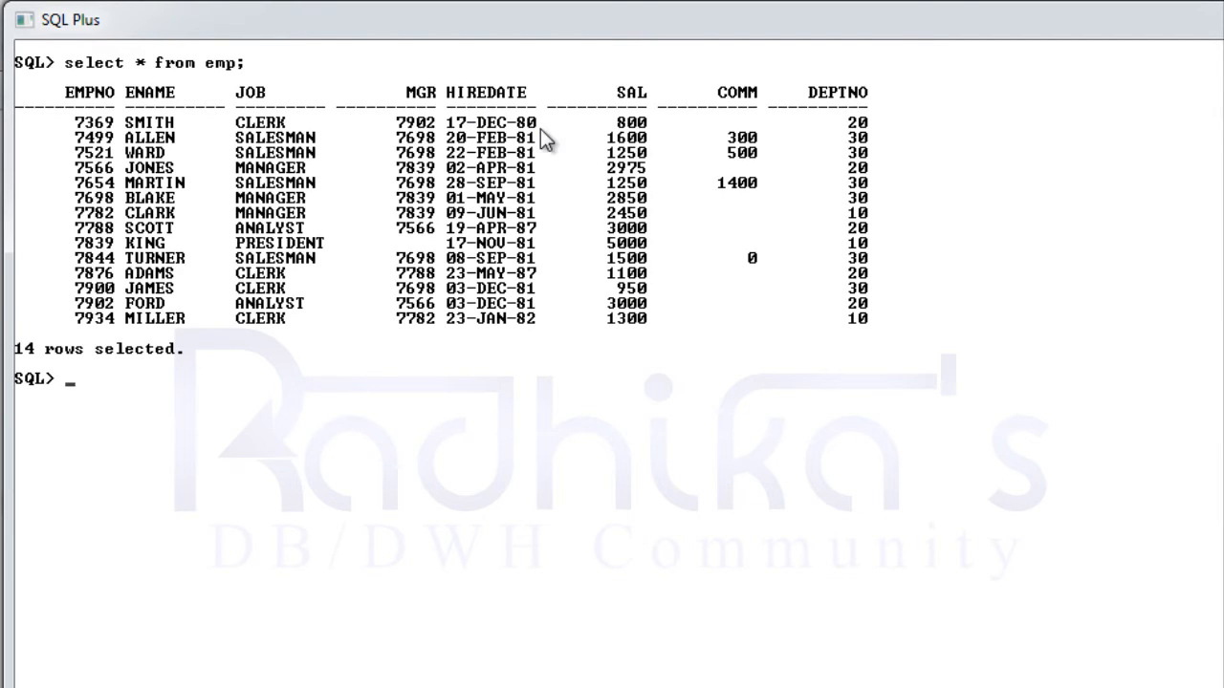
{"action": "mouse_move", "coordinate": [502, 136]}
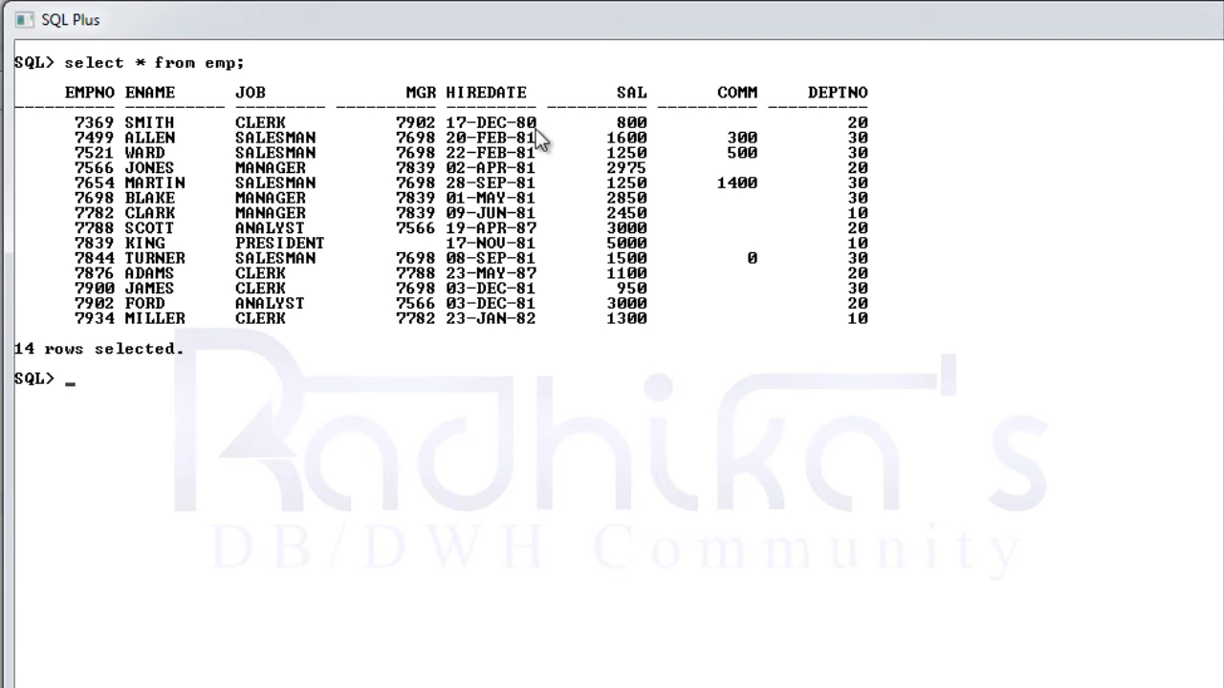
{"action": "mouse_move", "coordinate": [512, 153]}
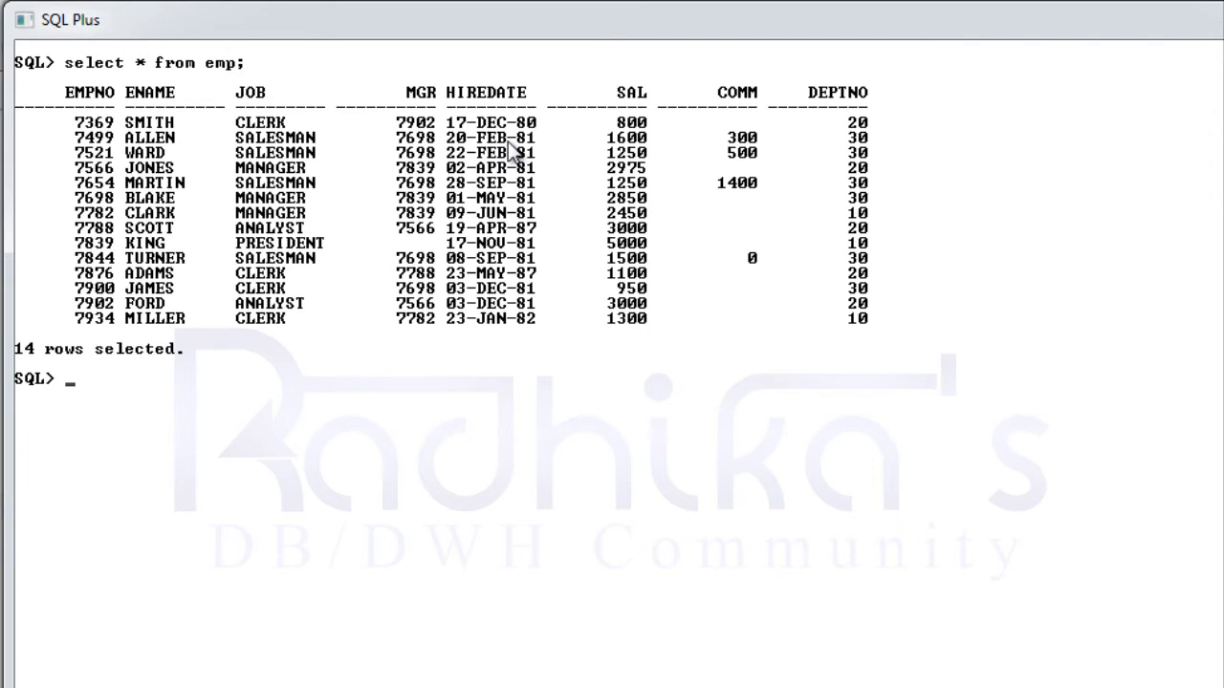
{"action": "mouse_move", "coordinate": [464, 182]}
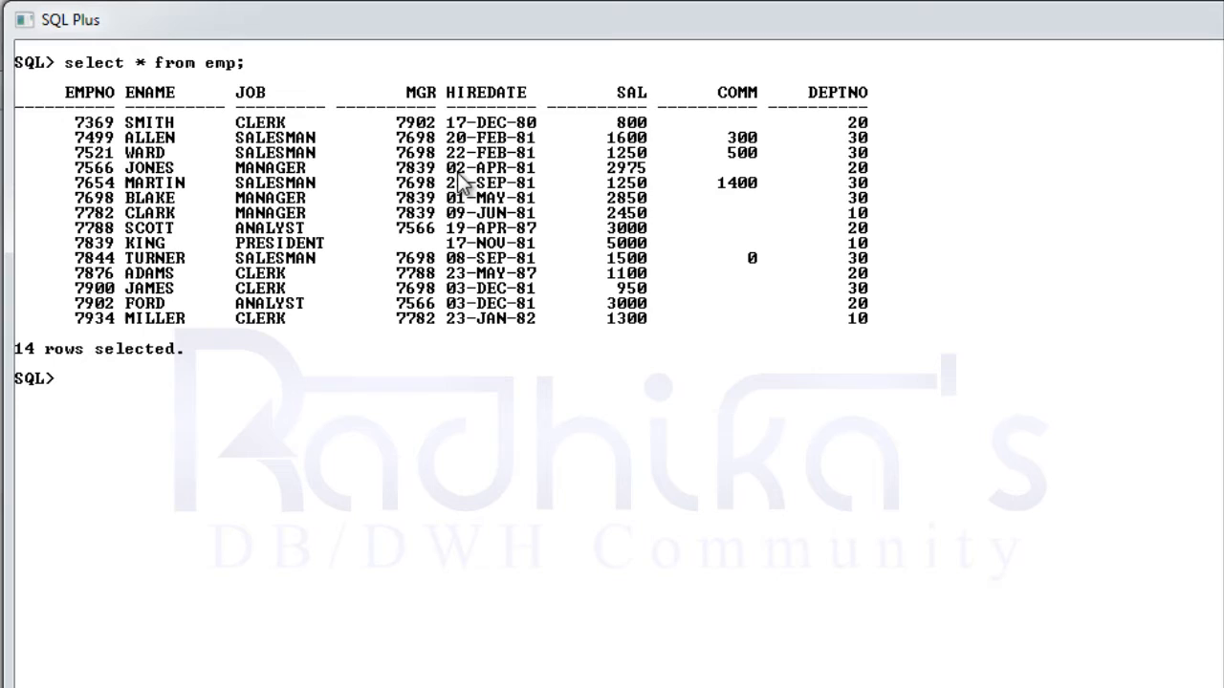
{"action": "mouse_move", "coordinate": [516, 65]}
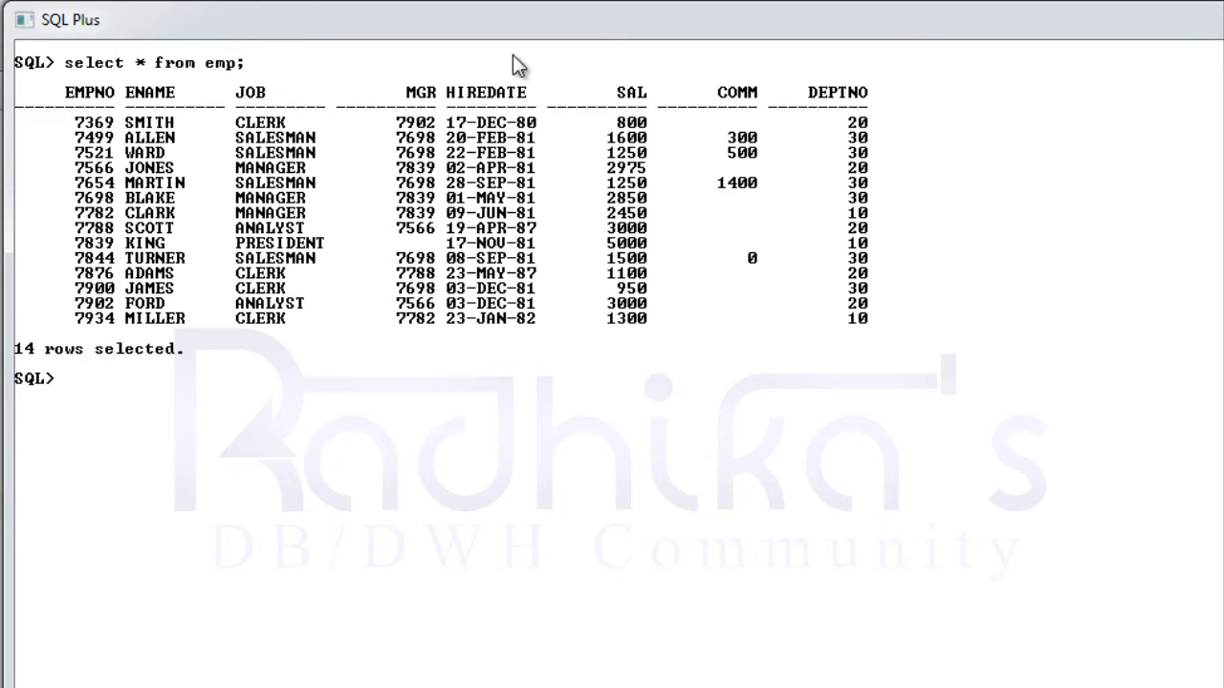
{"action": "mouse_move", "coordinate": [503, 148]}
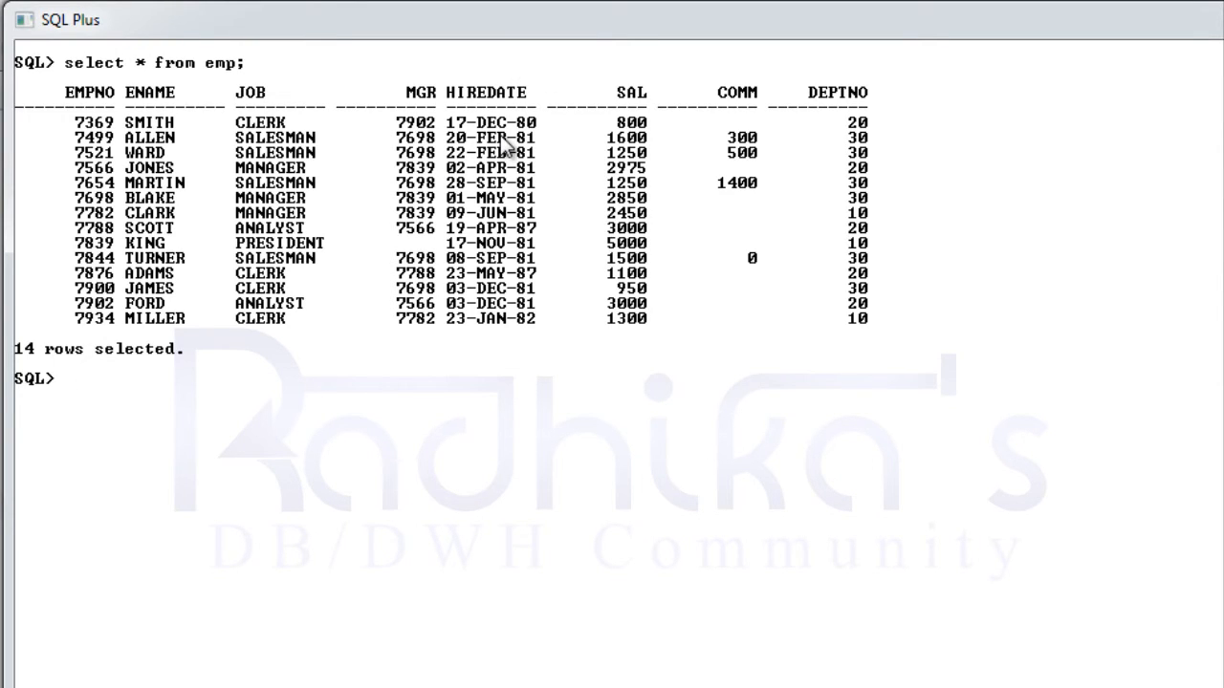
{"action": "mouse_move", "coordinate": [491, 102]}
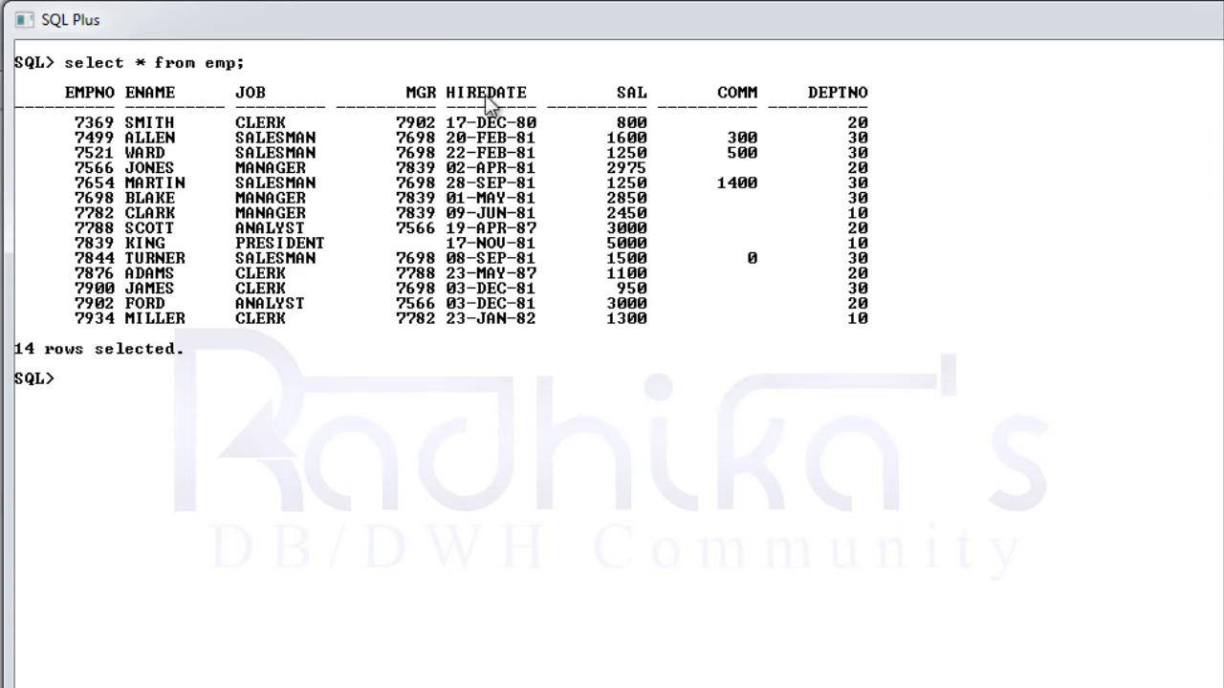
{"action": "mouse_move", "coordinate": [325, 361]}
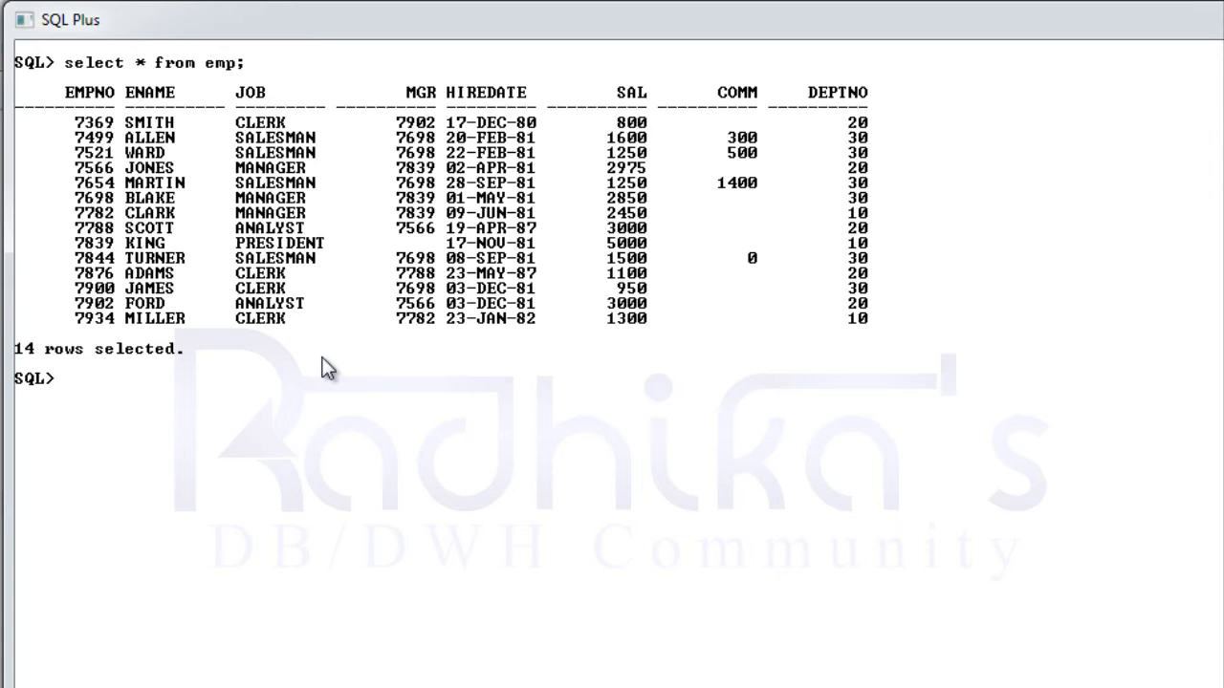
{"action": "type", "text": "extract("}
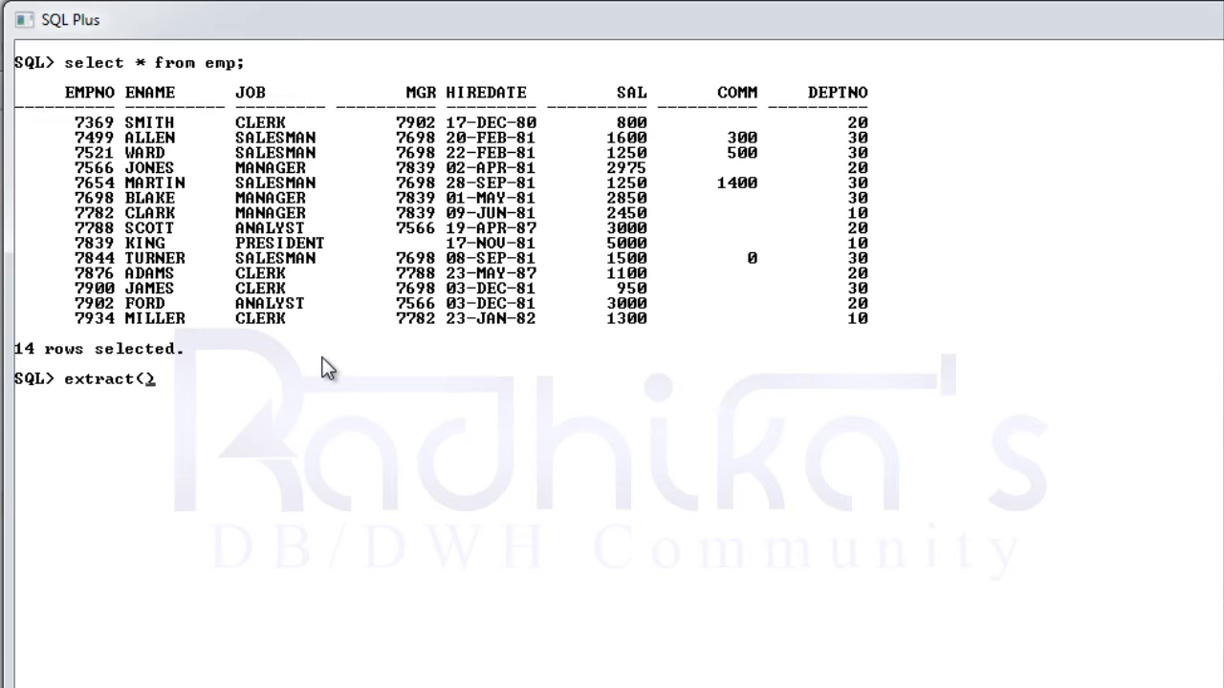
{"action": "type", "text": "year)"}
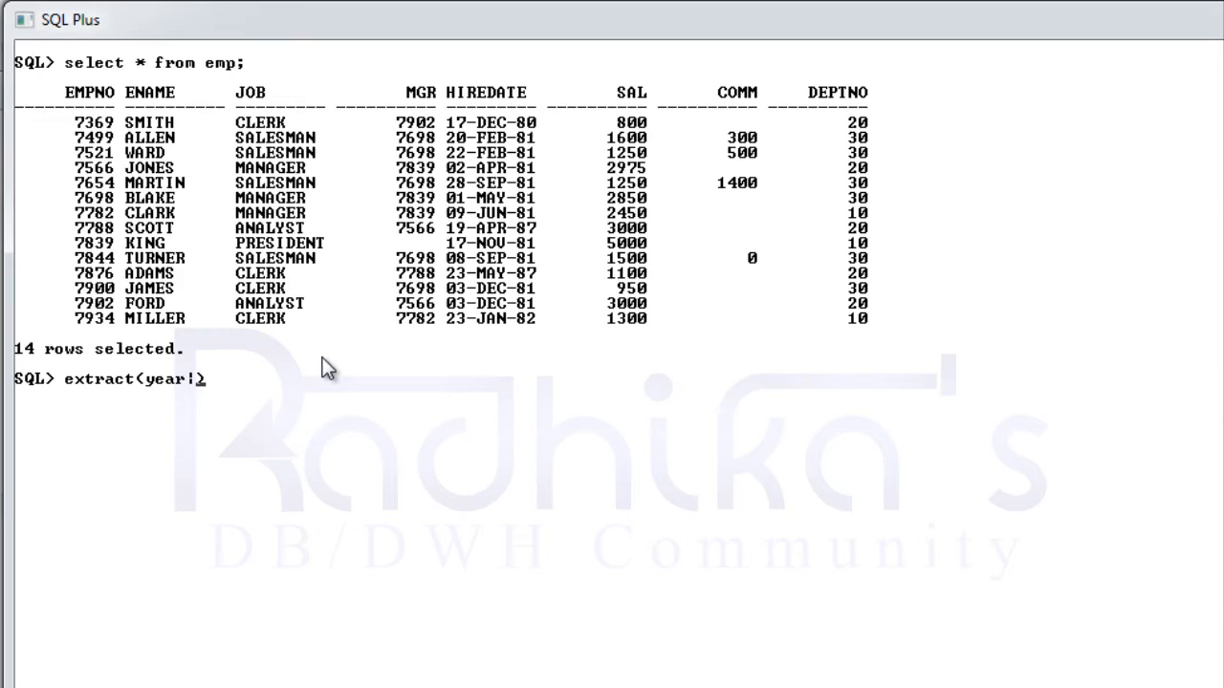
{"action": "type", "text": "month|"}
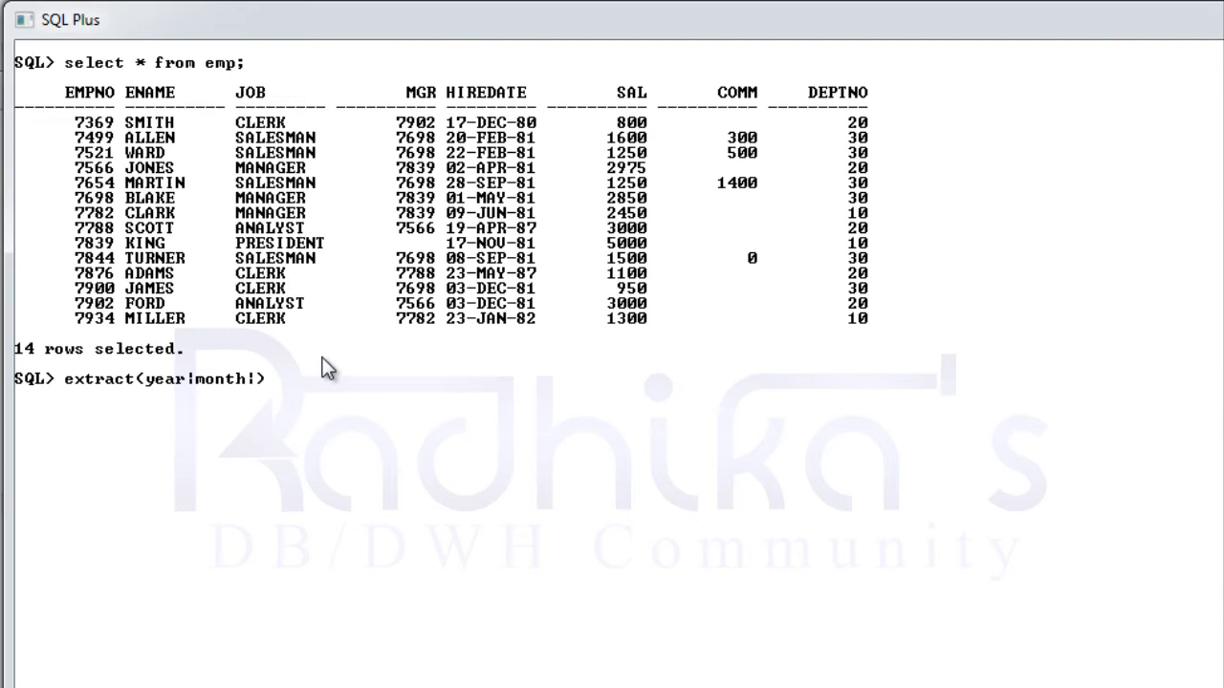
{"action": "type", "text": "day)"}
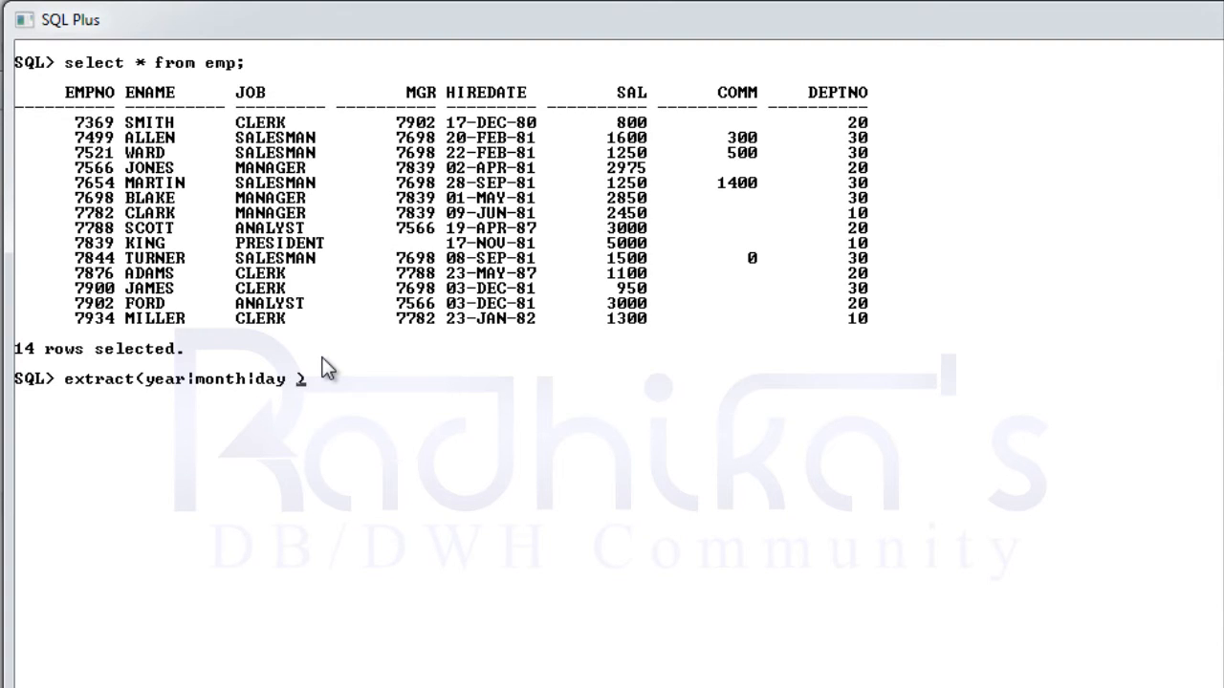
{"action": "type", "text": "from c"}
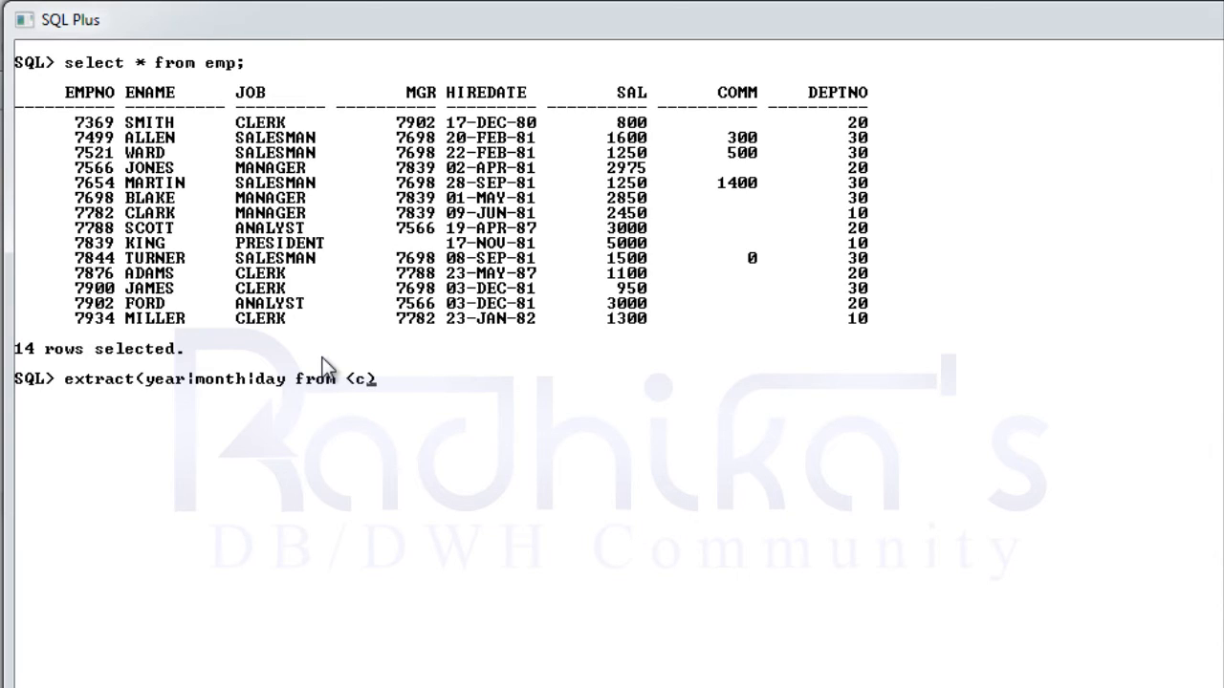
{"action": "type", "text": "olumn>"}
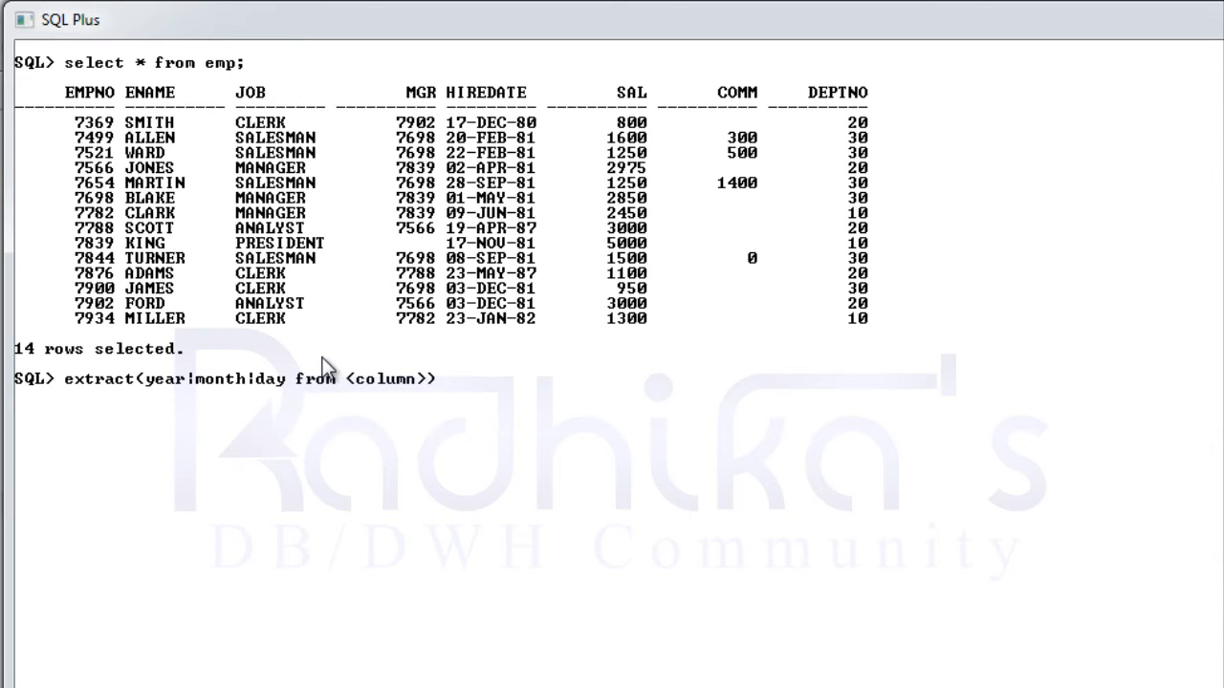
{"action": "mouse_move", "coordinate": [402, 400]}
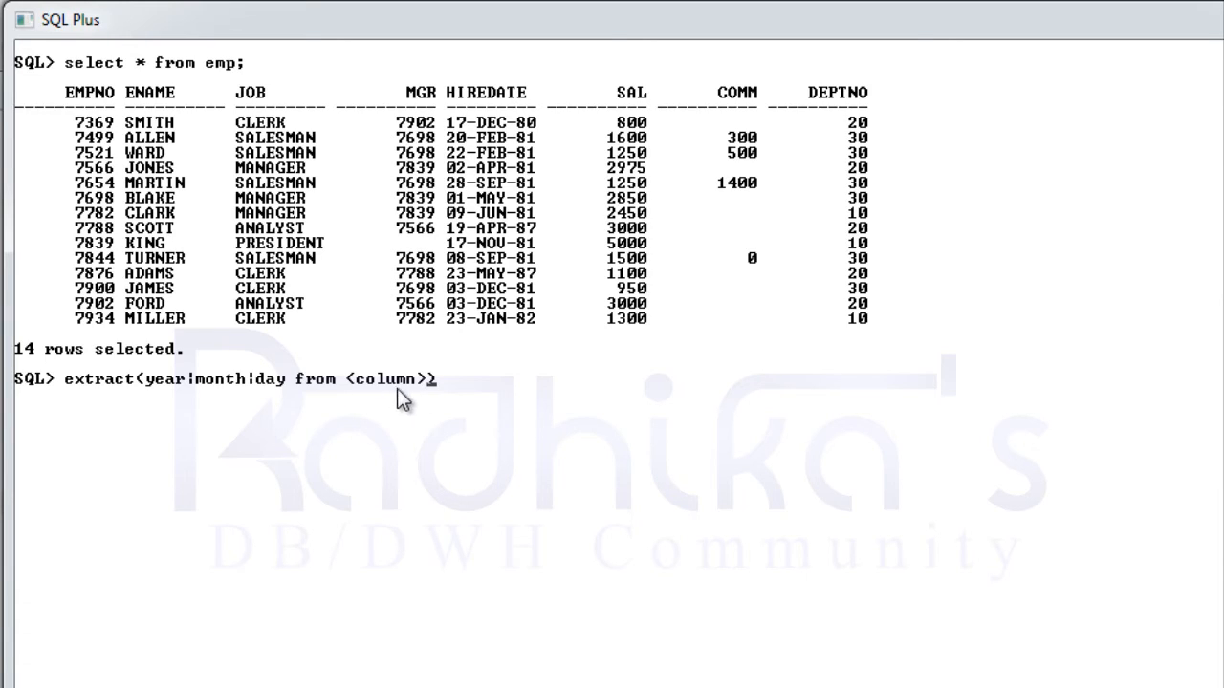
{"action": "mouse_move", "coordinate": [421, 392]}
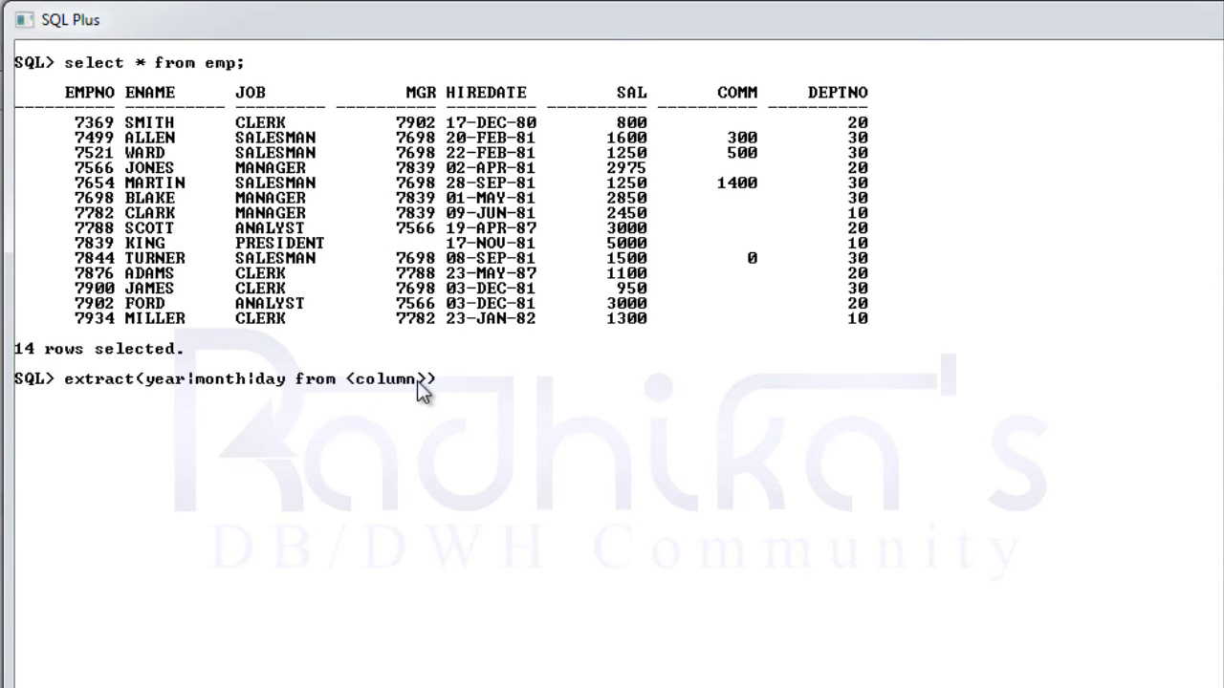
{"action": "type", "text": "_name"}
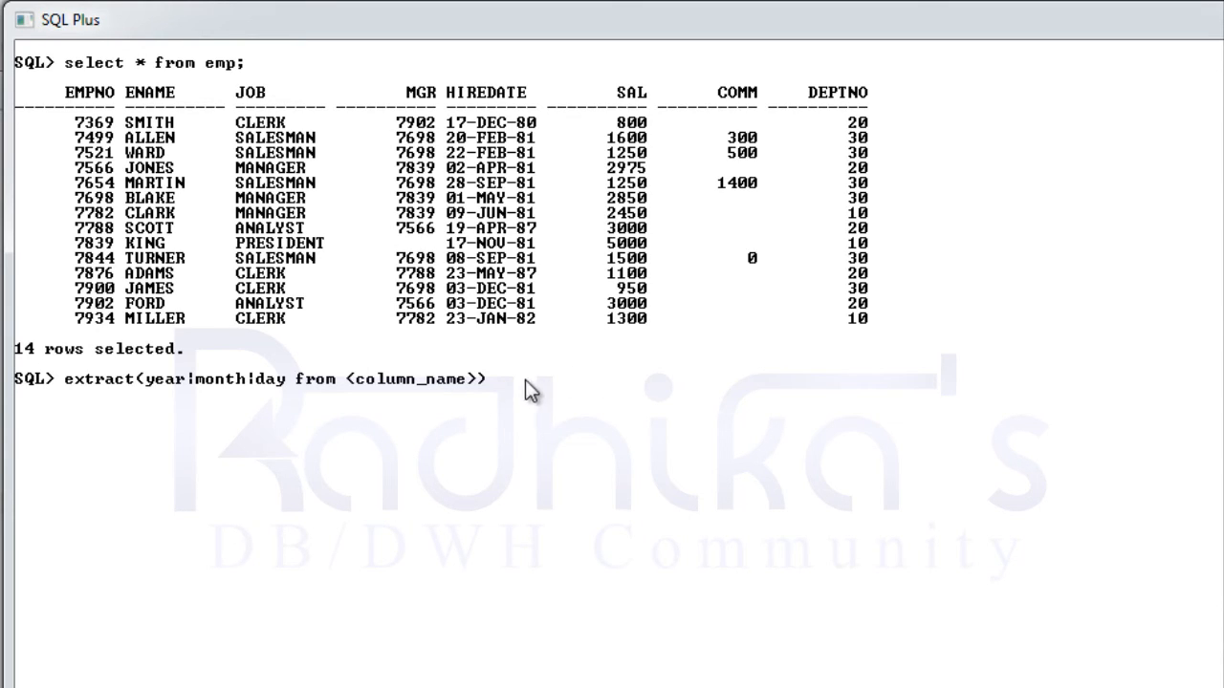
{"action": "mouse_move", "coordinate": [507, 390]}
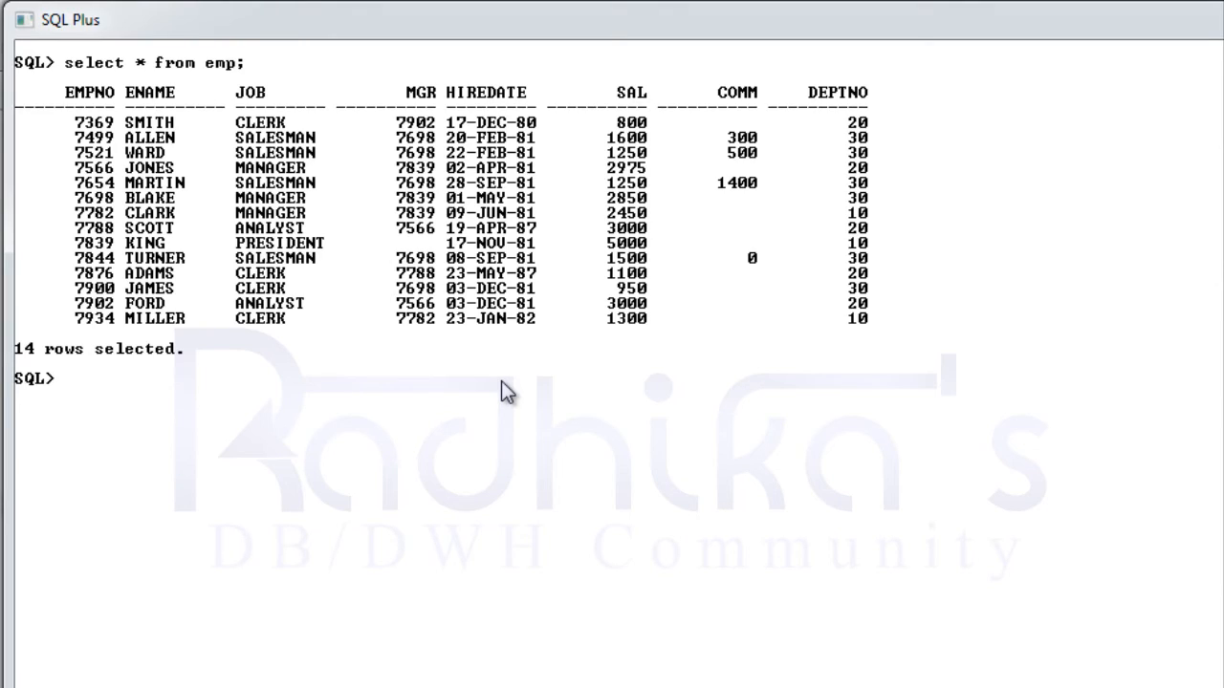
{"action": "type", "text": "s"}
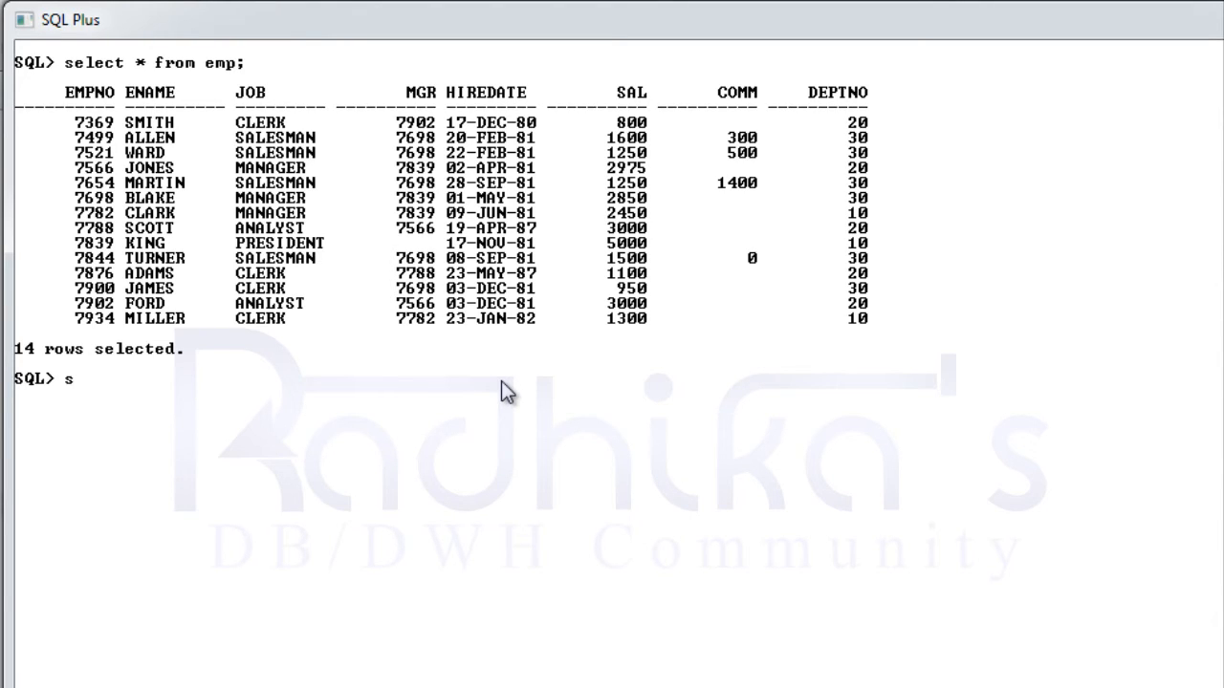
{"action": "type", "text": "elect"}
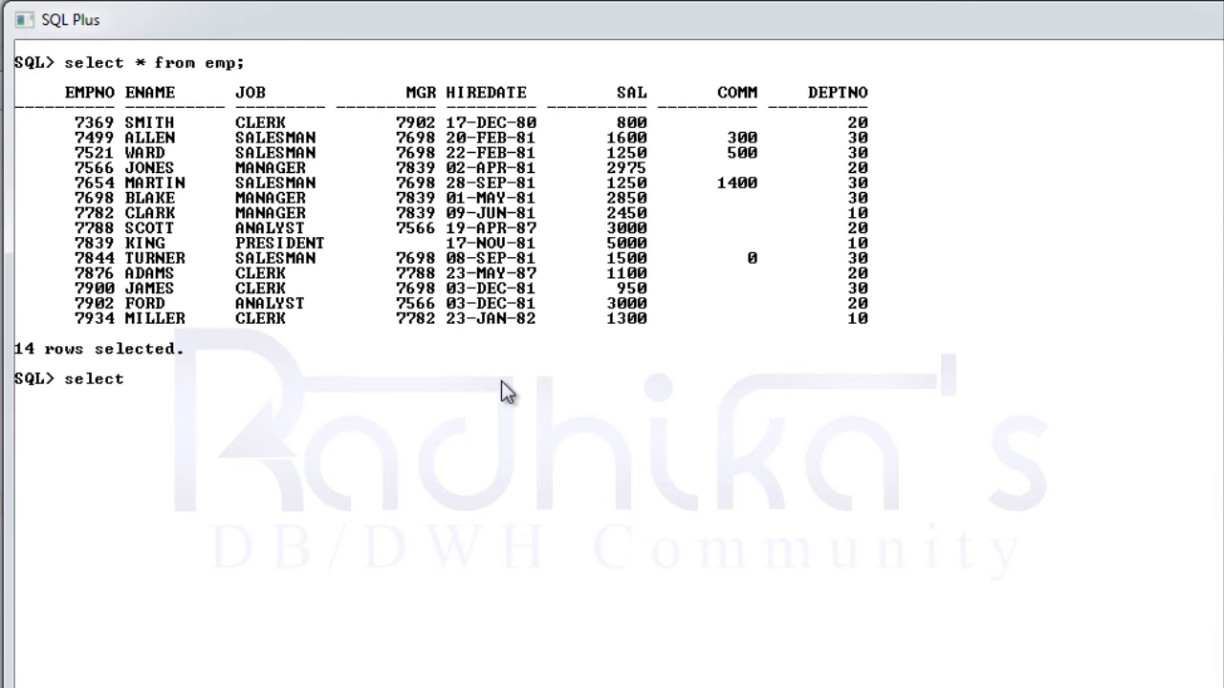
{"action": "type", "text": "ex"}
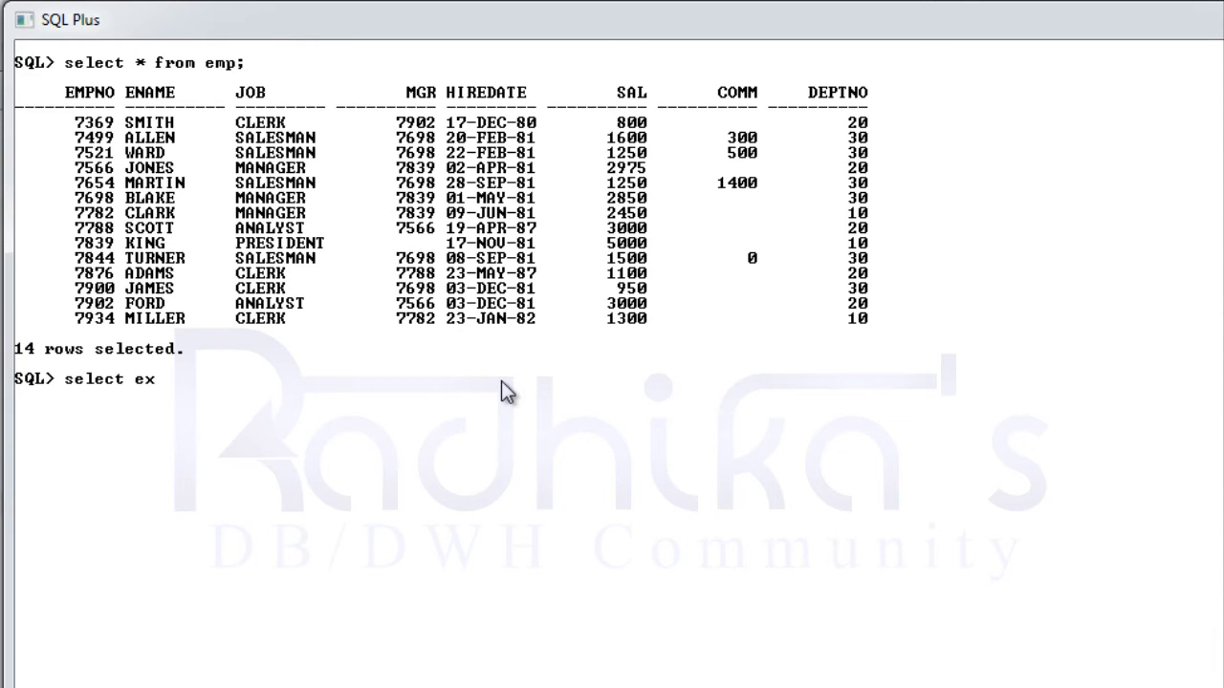
{"action": "type", "text": "tract"}
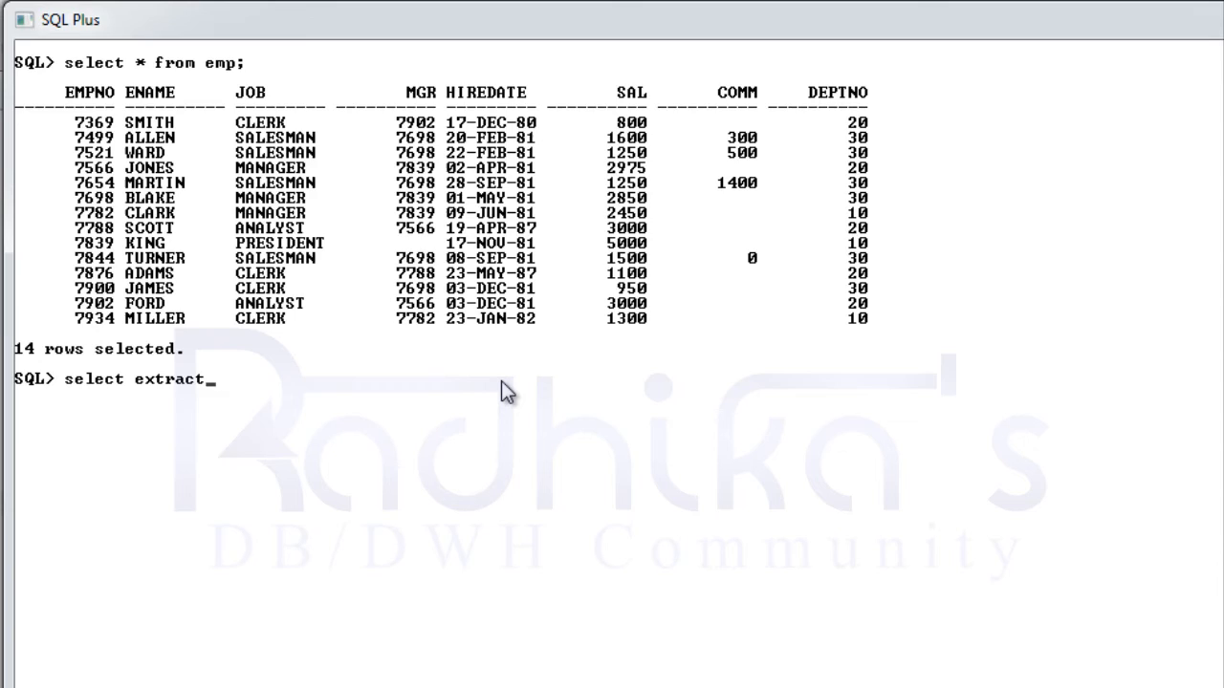
{"action": "type", "text": "(year from"}
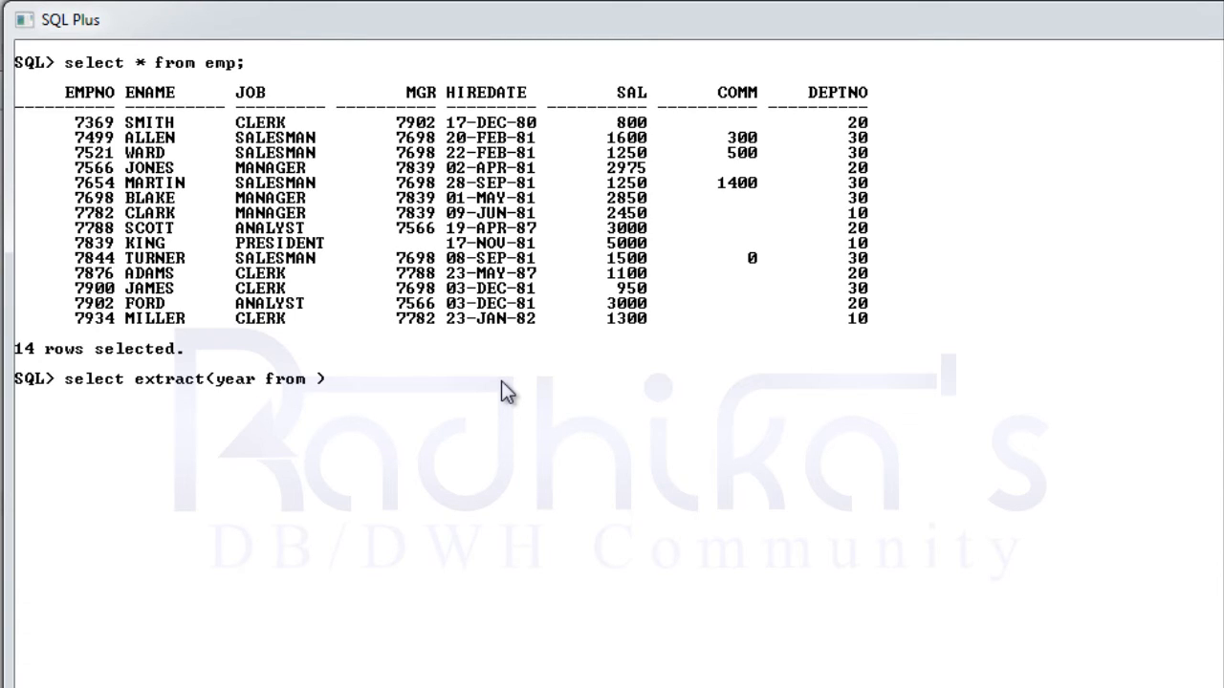
{"action": "type", "text": "hiredat)"}
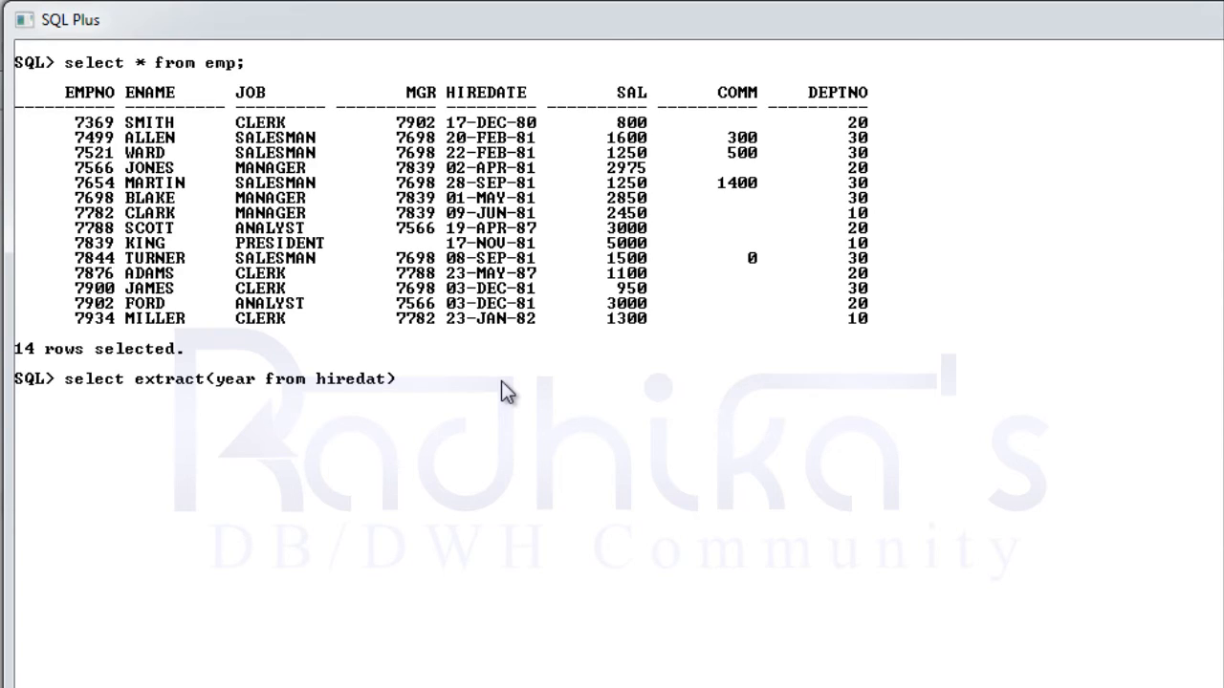
{"action": "type", "text": "from emp;"}
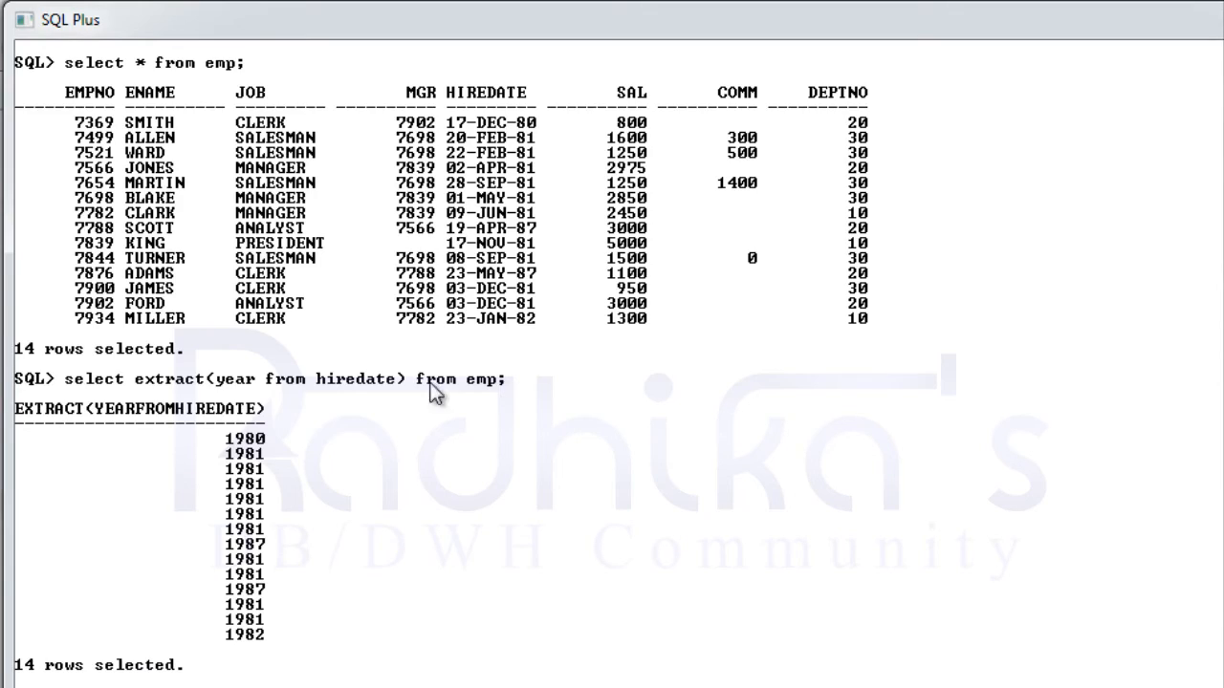
{"action": "mouse_move", "coordinate": [246, 473]}
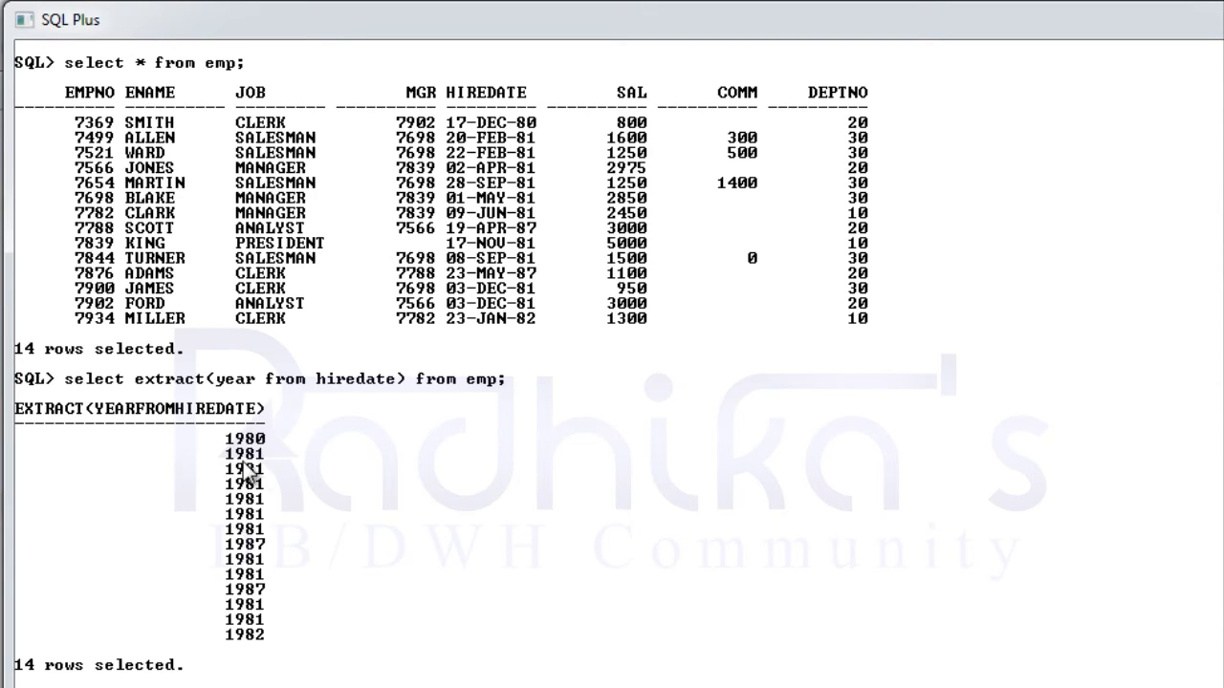
{"action": "mouse_move", "coordinate": [406, 387]}
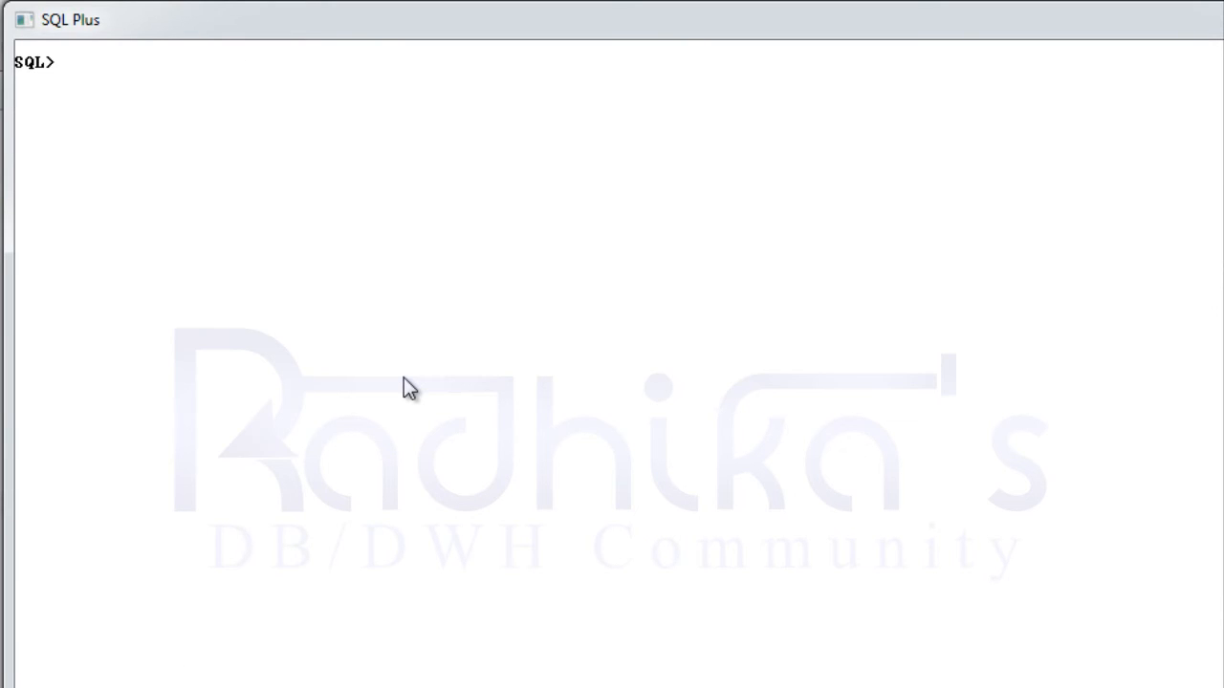
{"action": "type", "text": "select extract(year from hiredate) from emp;"}
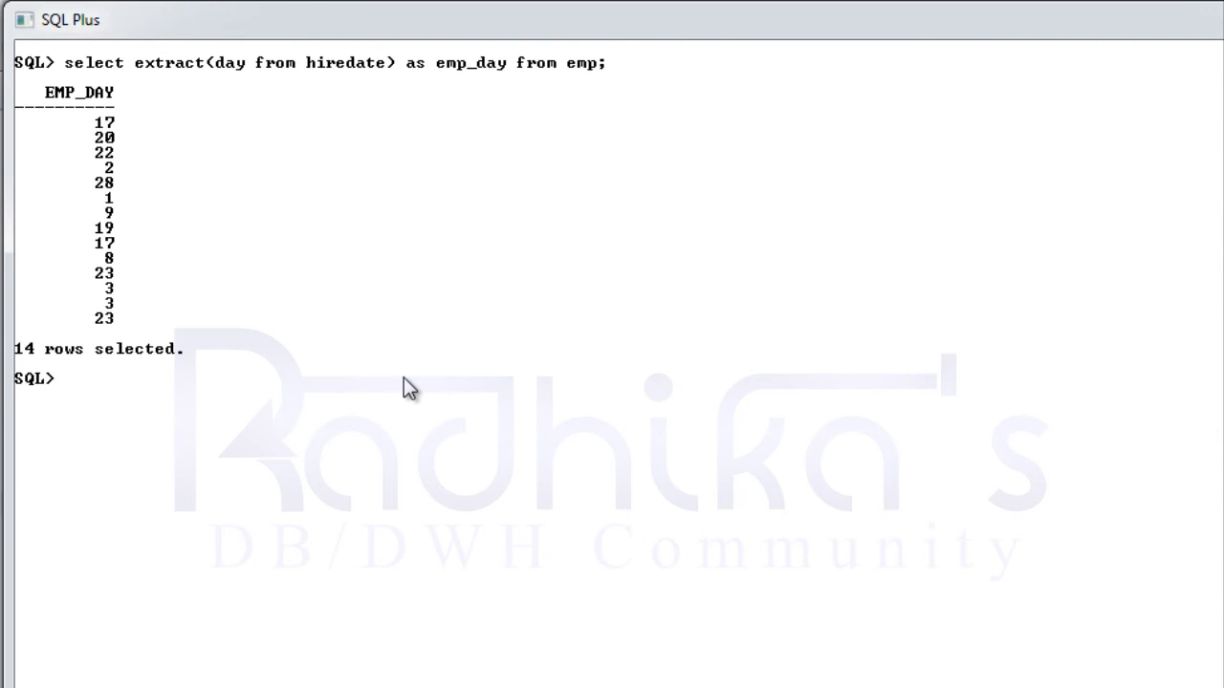
{"action": "mouse_move", "coordinate": [113, 229]}
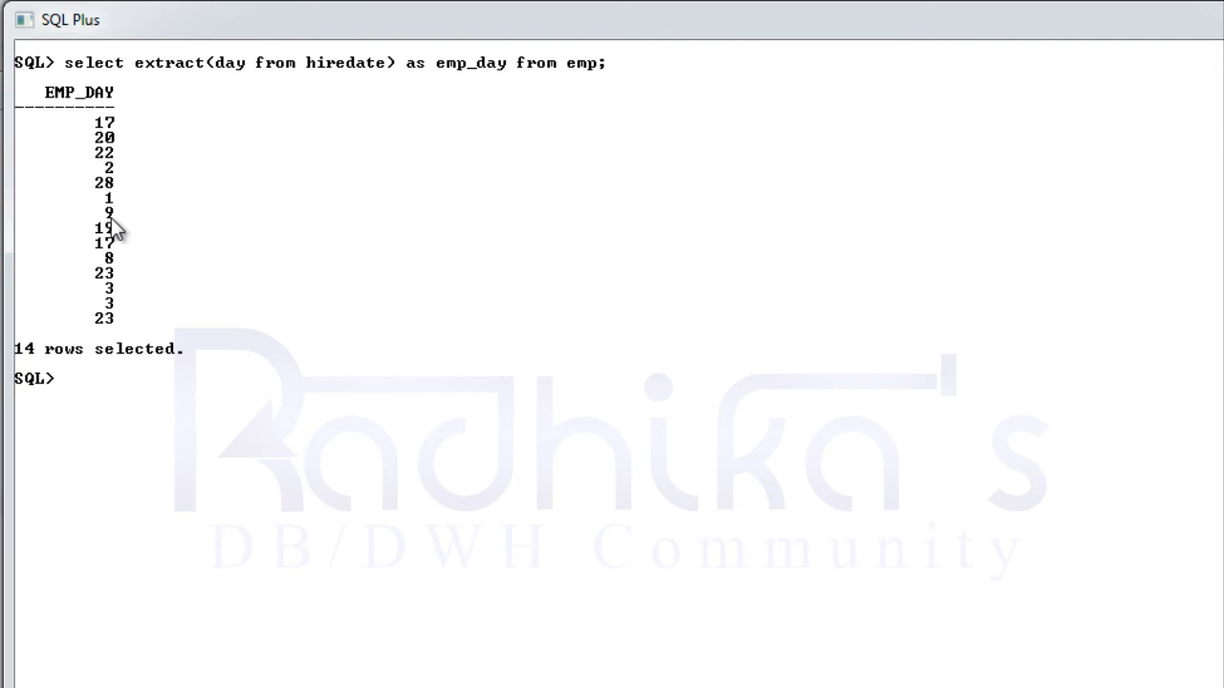
{"action": "type", "text": "select extract(day from hiredate) as emp_day from emp;"}
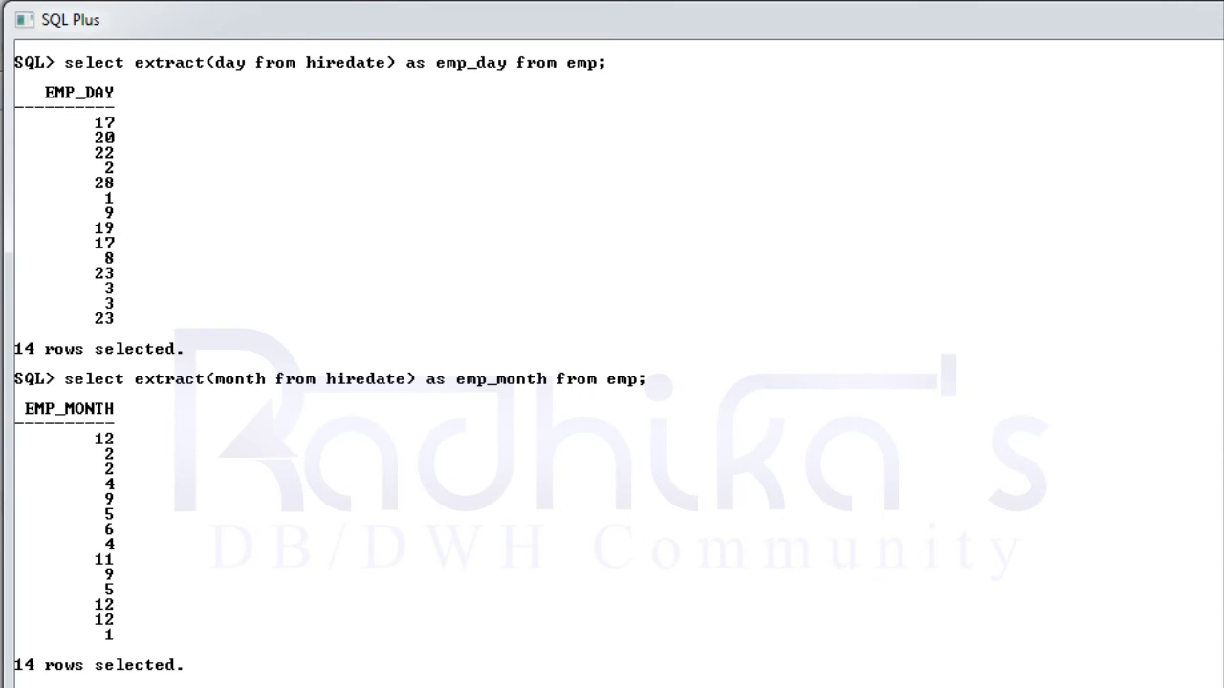
{"action": "mouse_move", "coordinate": [201, 330]}
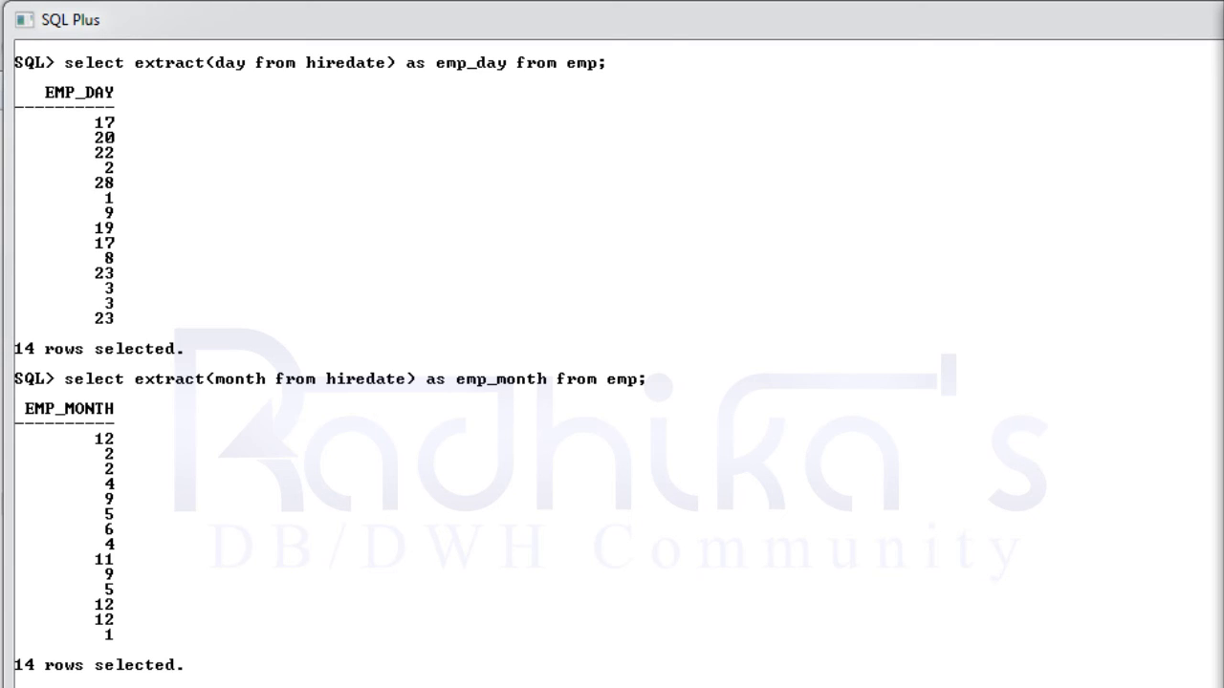
{"action": "mouse_move", "coordinate": [335, 308]}
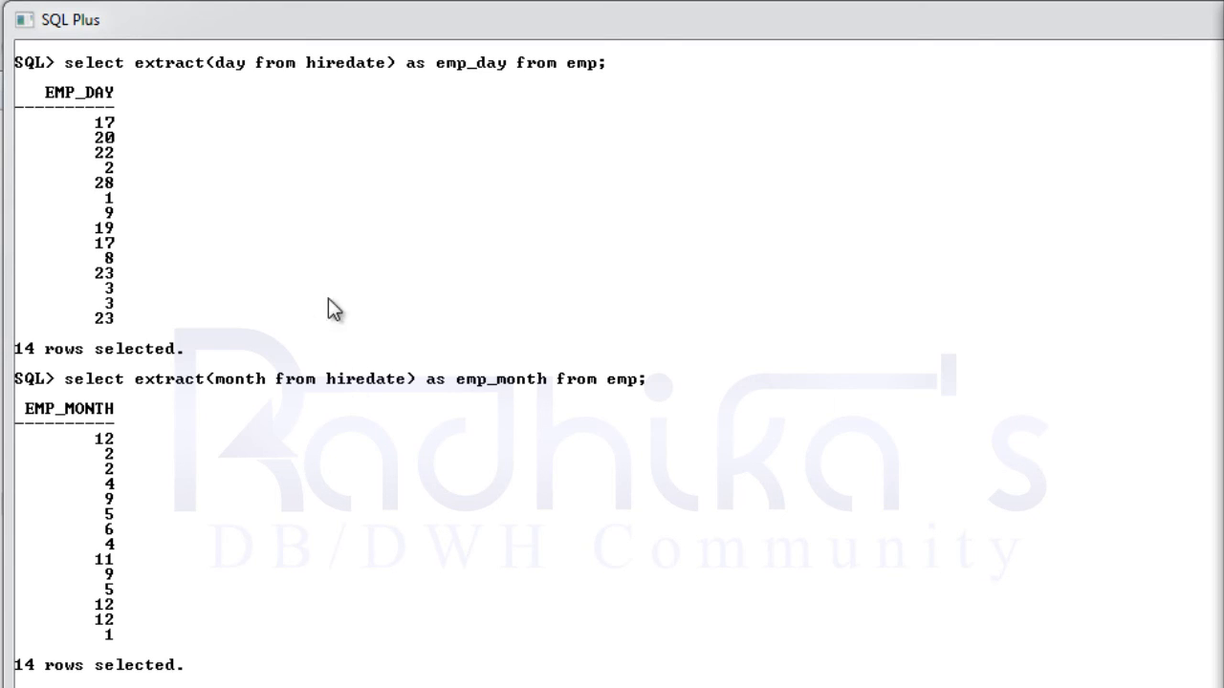
{"action": "mouse_move", "coordinate": [399, 339]}
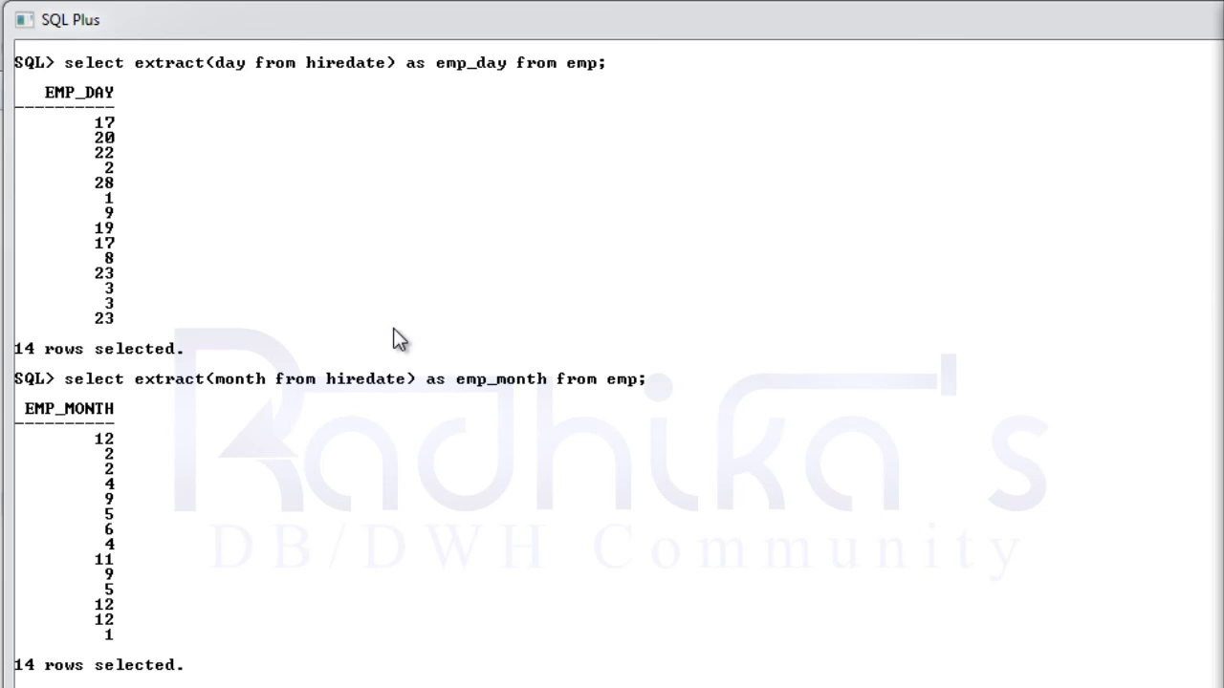
{"action": "mouse_move", "coordinate": [806, 246]}
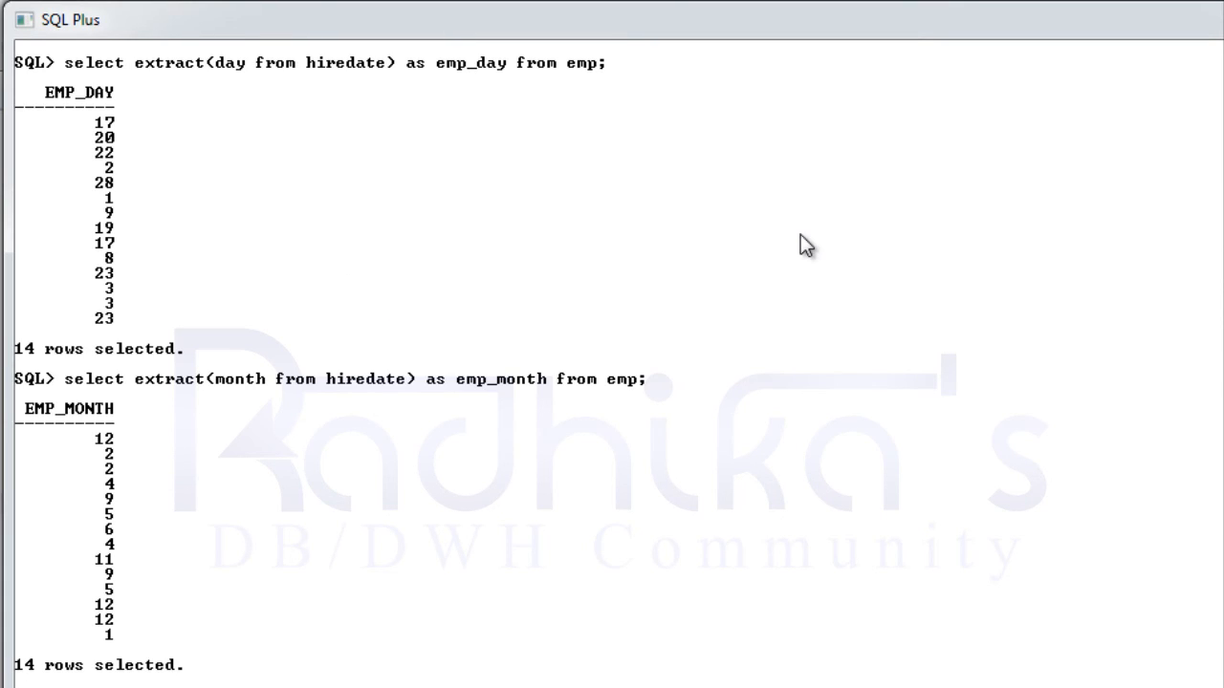
{"action": "mouse_move", "coordinate": [431, 100]}
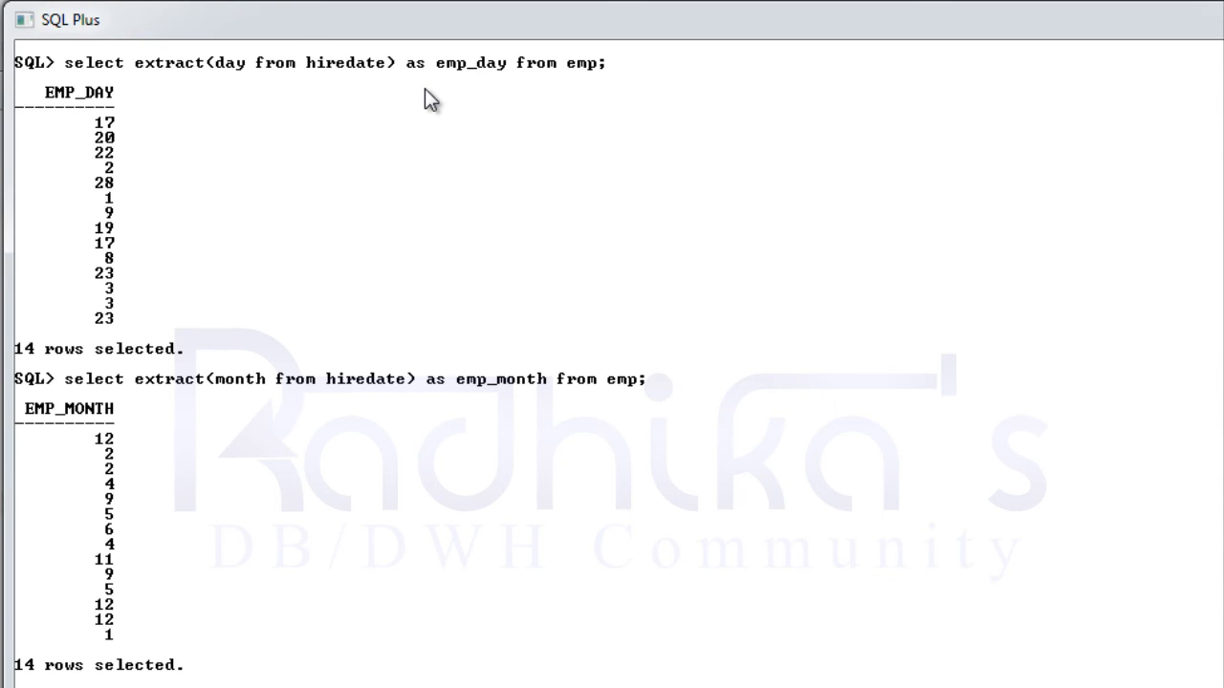
{"action": "mouse_move", "coordinate": [533, 36]}
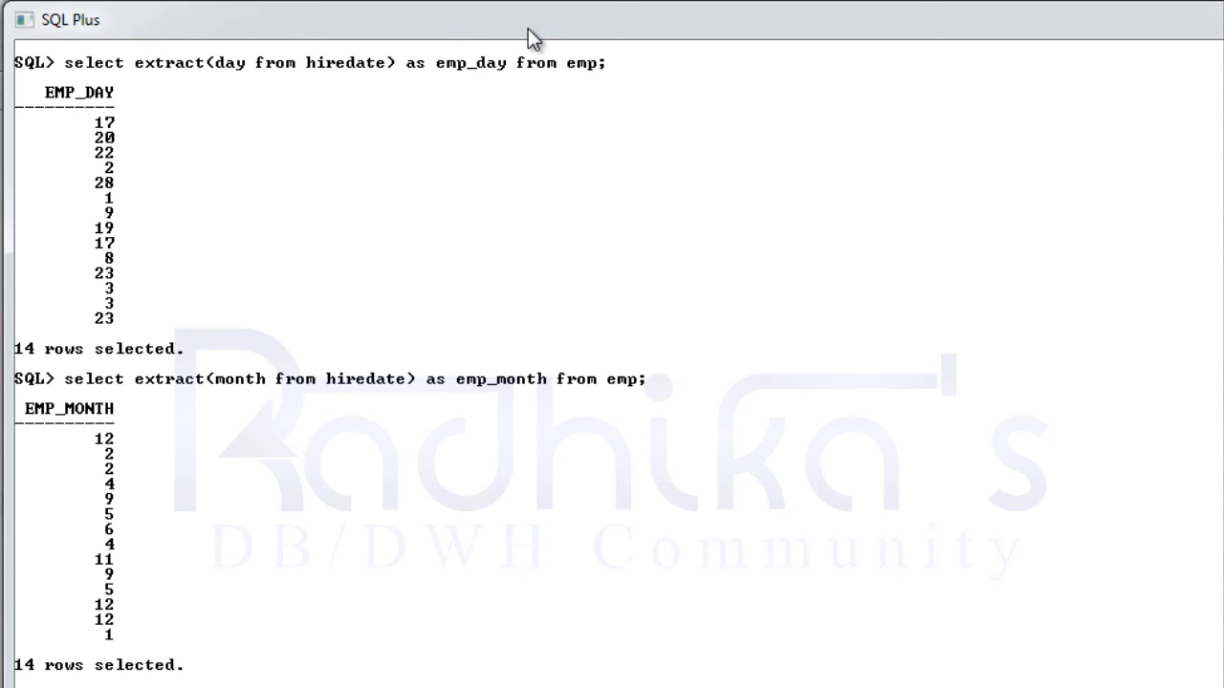
{"action": "mouse_move", "coordinate": [731, 142]}
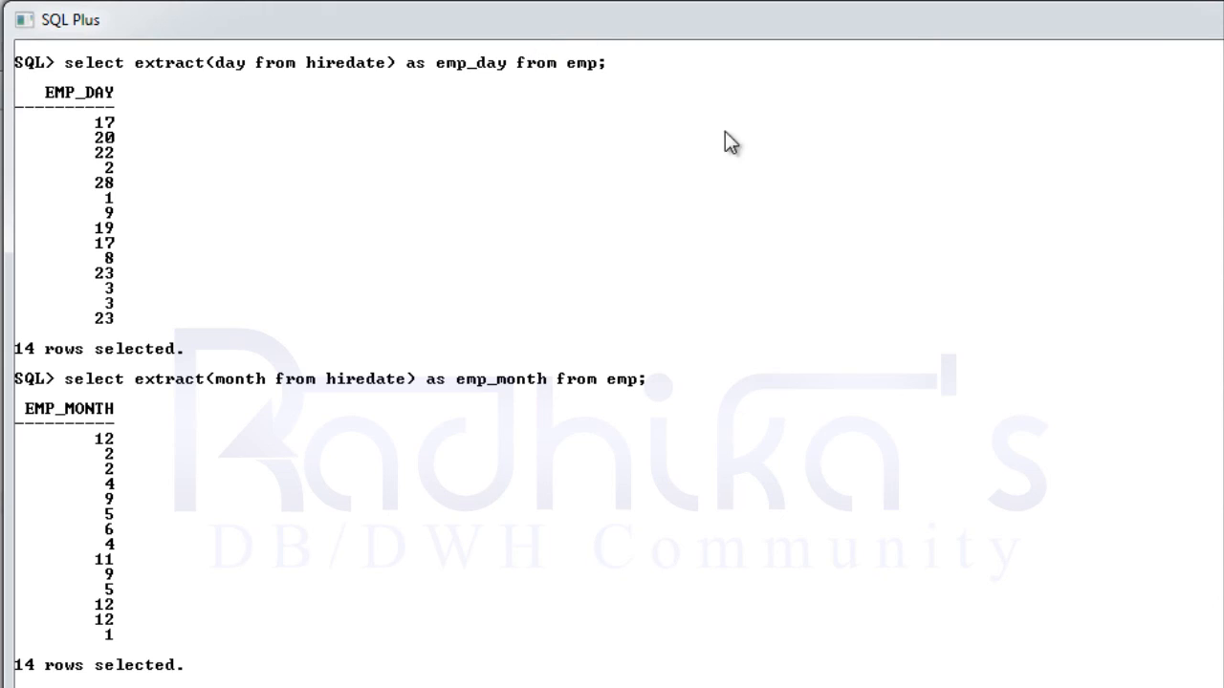
{"action": "mouse_move", "coordinate": [616, 377]}
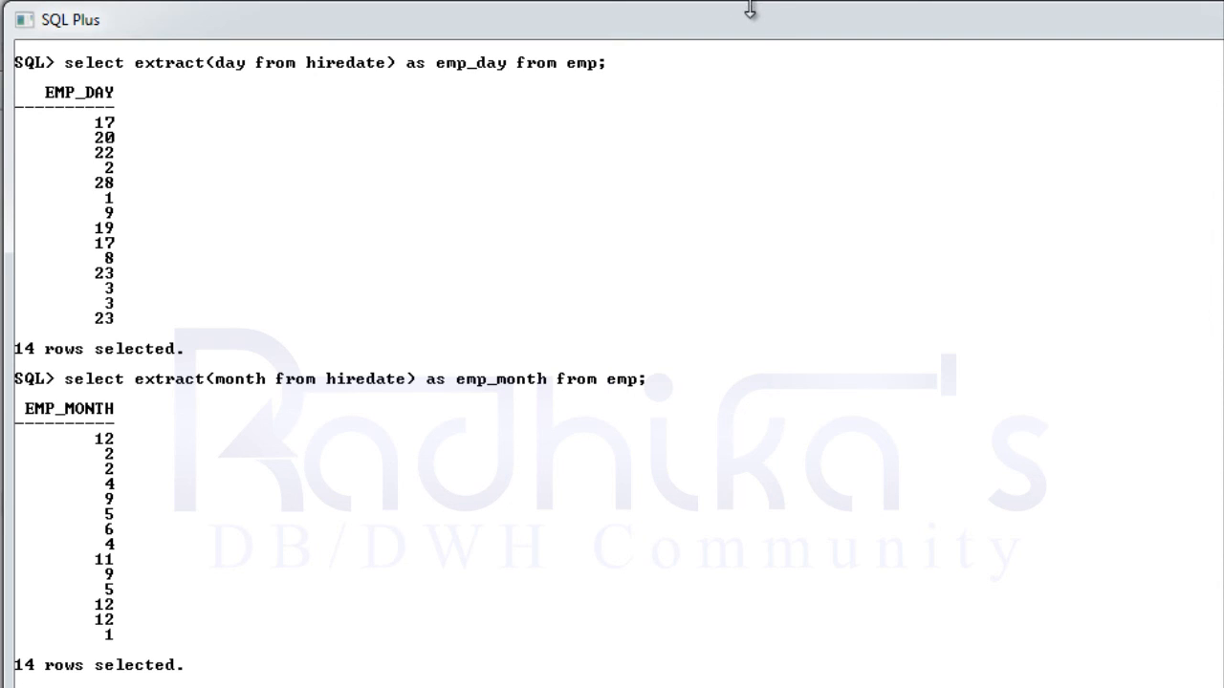
{"action": "mouse_move", "coordinate": [758, 39]}
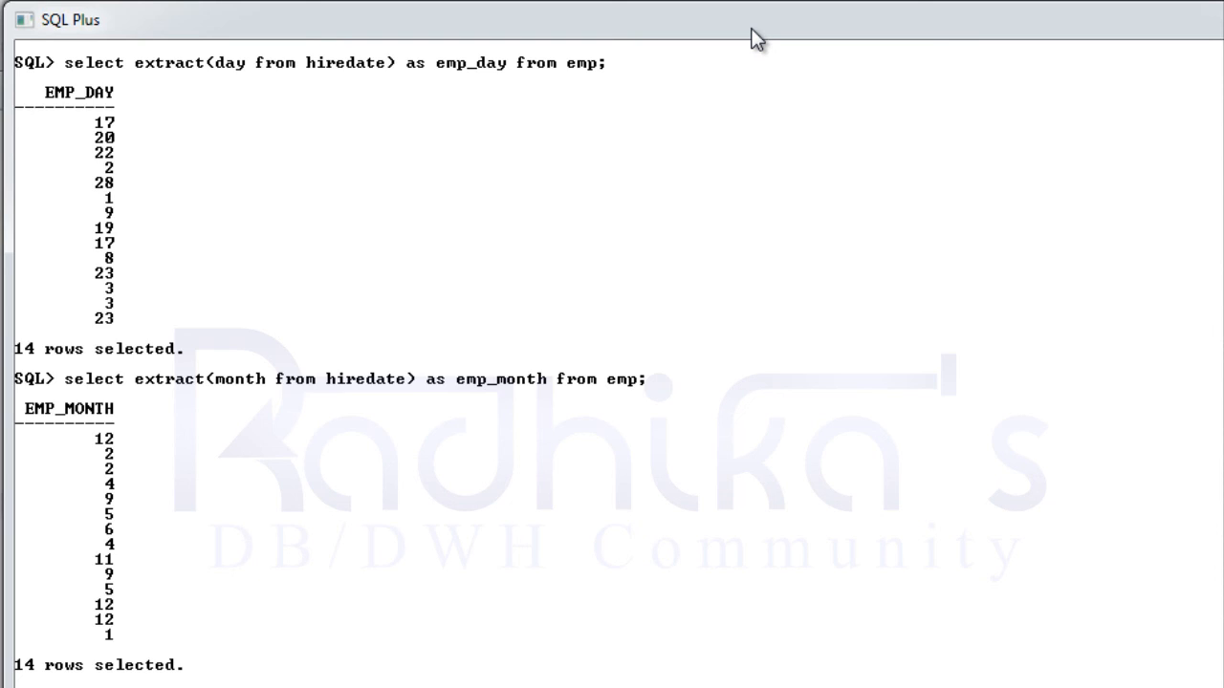
{"action": "mouse_move", "coordinate": [695, 341]}
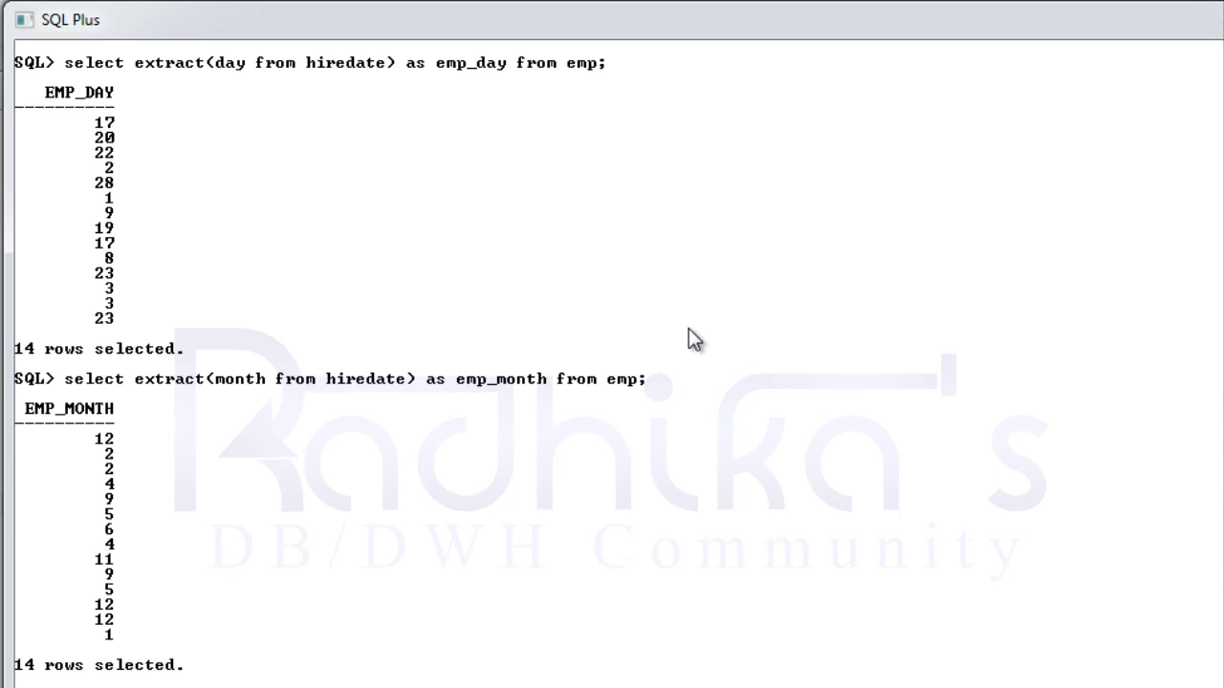